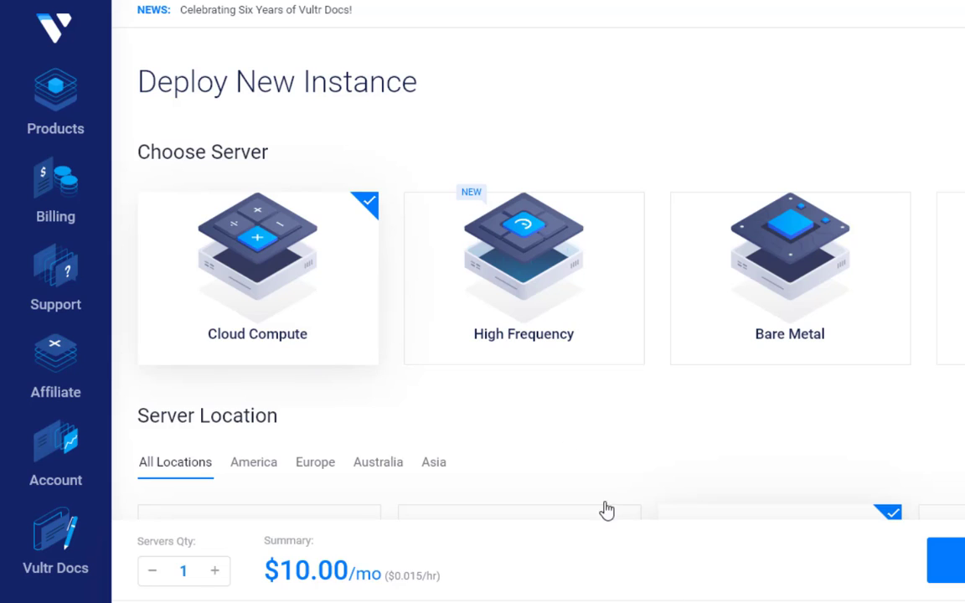
mouse_move(381, 285)
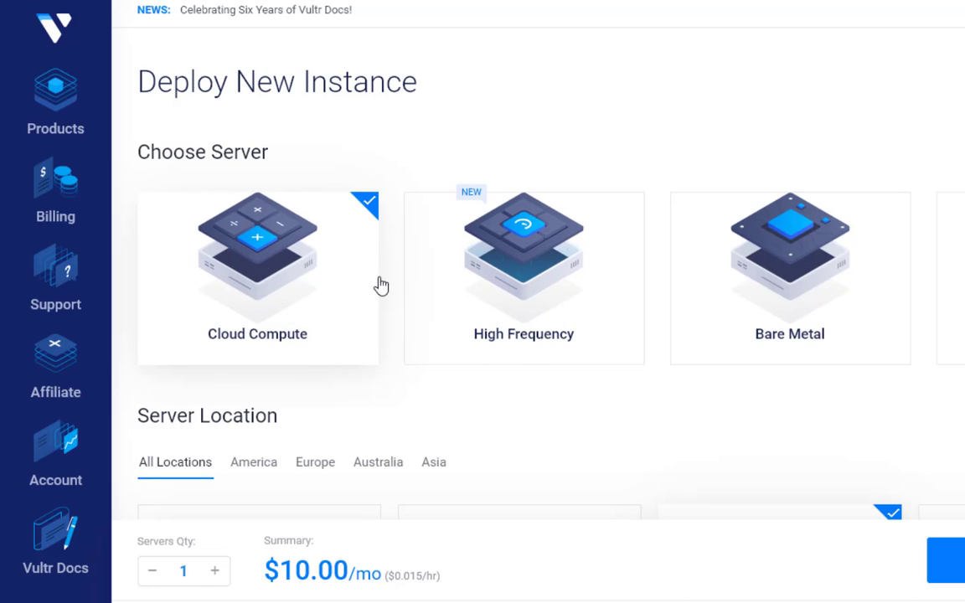
mouse_move(390, 437)
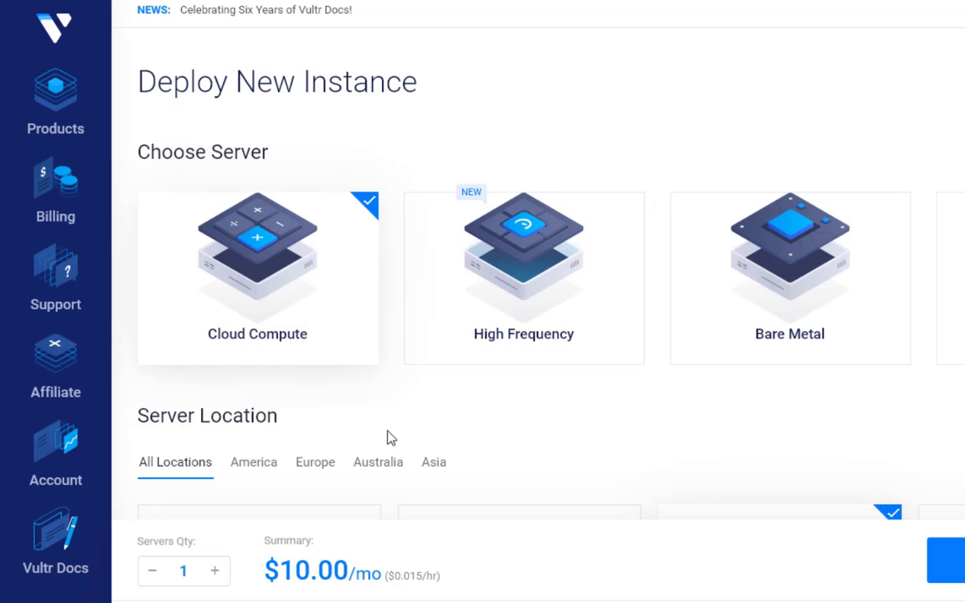
mouse_move(384, 430)
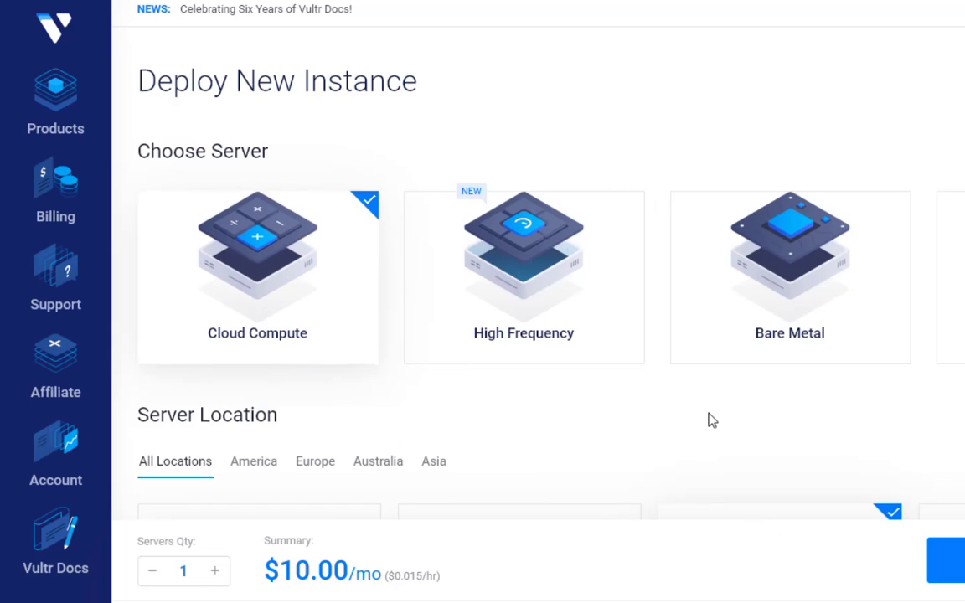
Choose the Plesk Web Pro edition as the server application
scroll(down, 3)
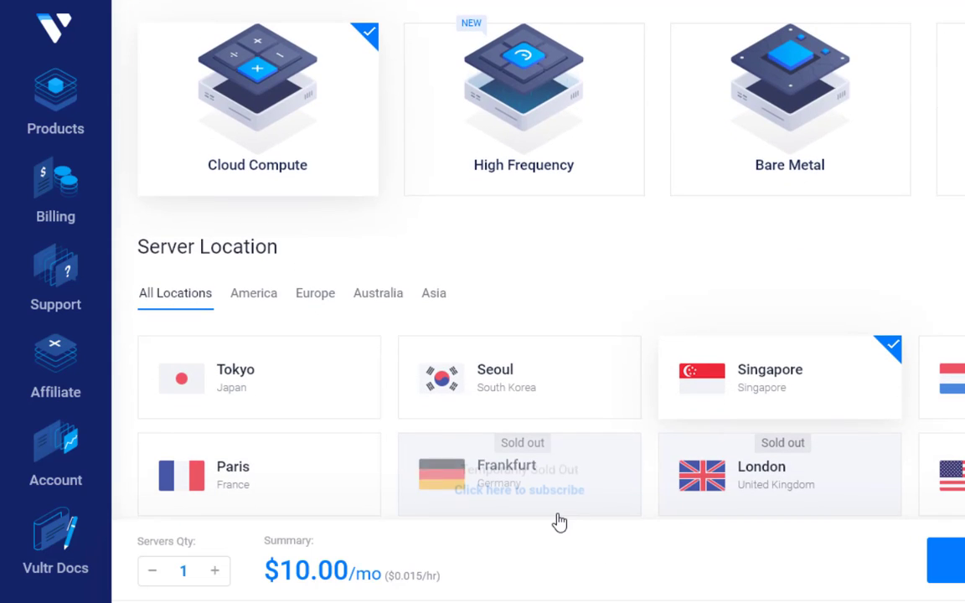
mouse_move(771, 405)
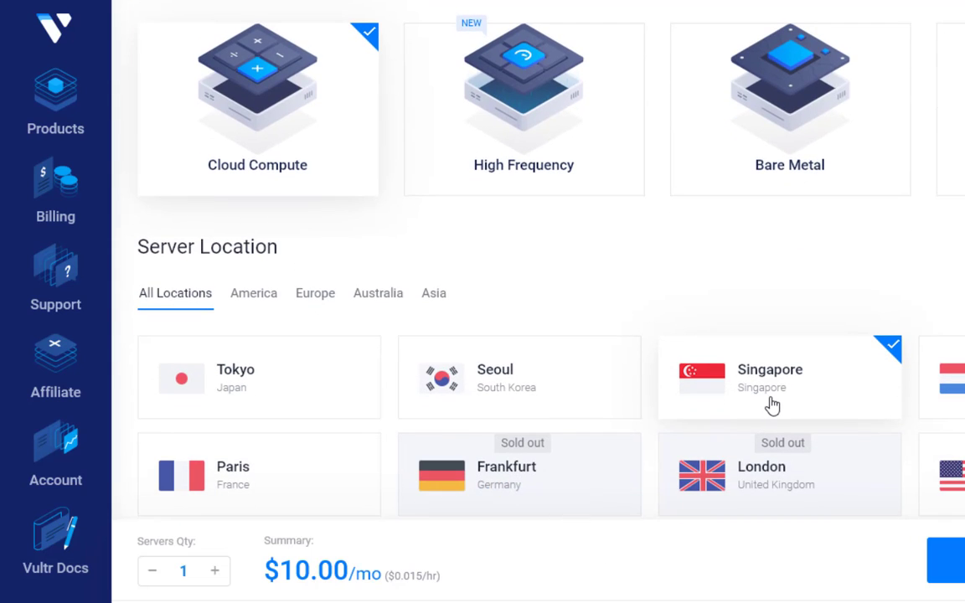
scroll(down, 3)
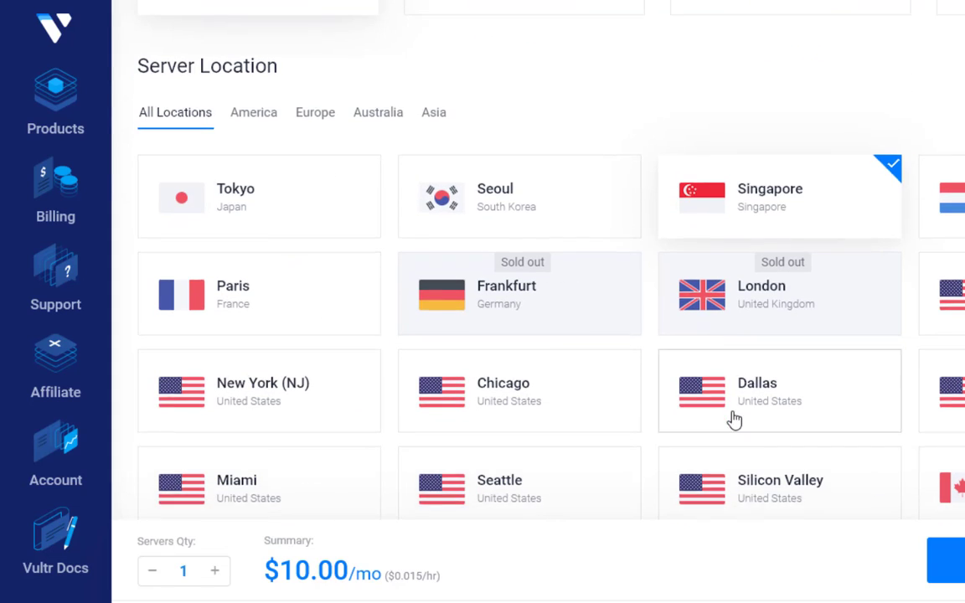
scroll(down, 3)
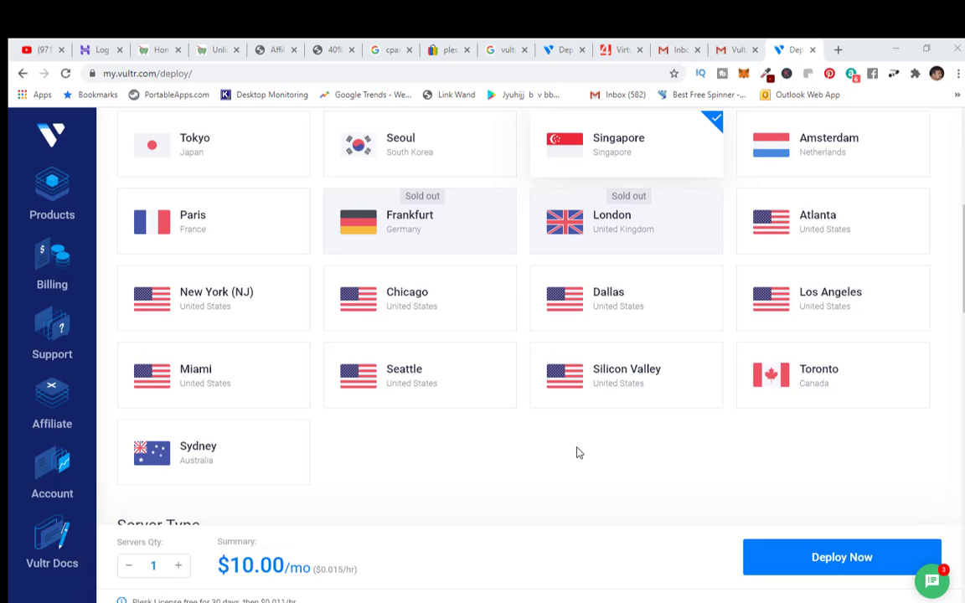
scroll(up, 3)
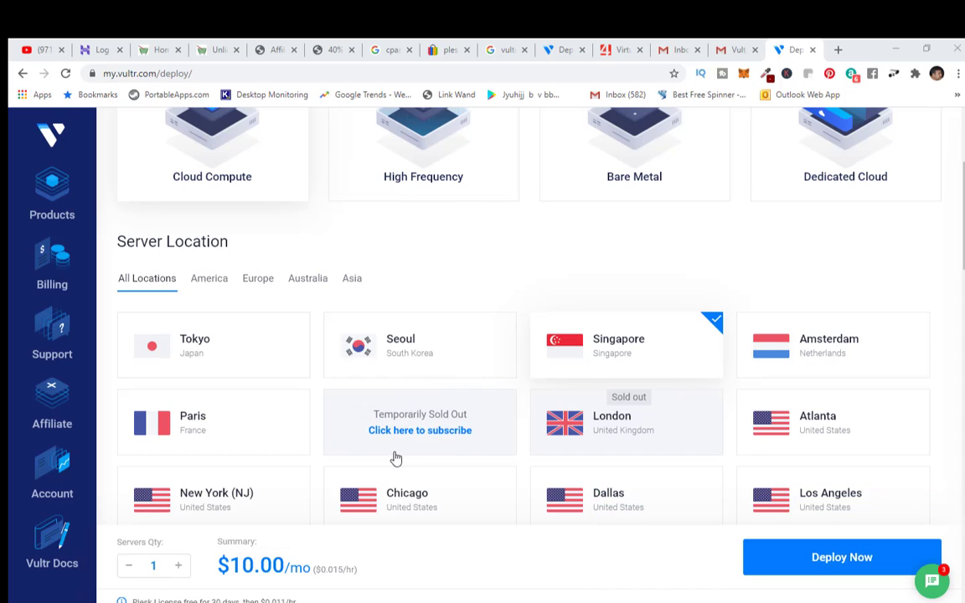
scroll(down, 3)
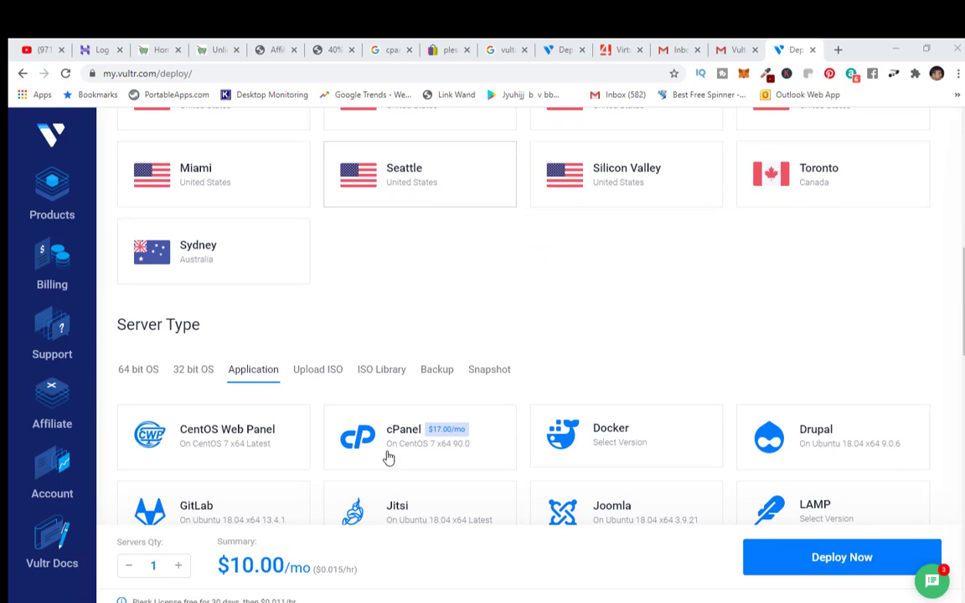
mouse_move(118, 376)
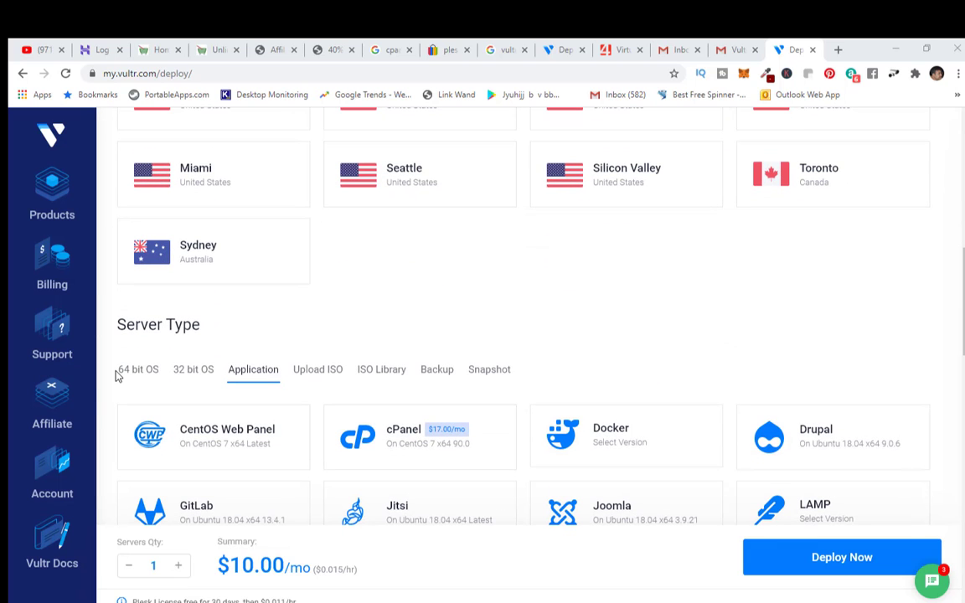
mouse_move(137, 370)
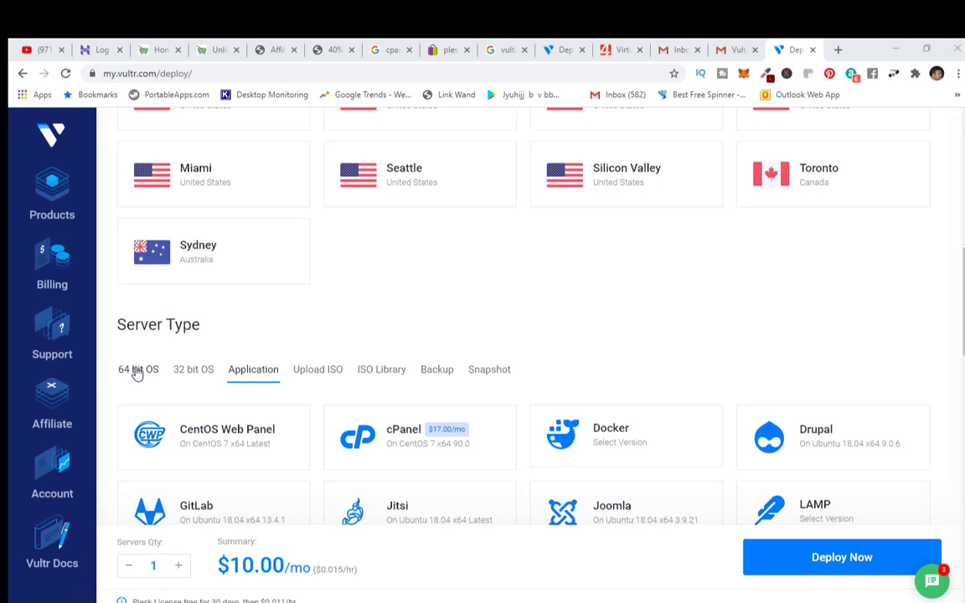
mouse_move(165, 376)
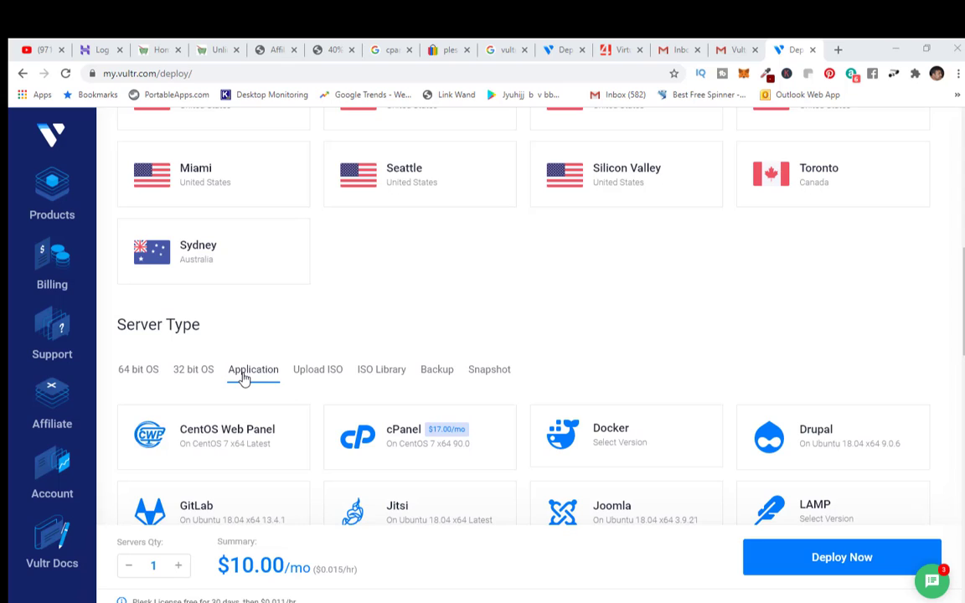
mouse_move(318, 375)
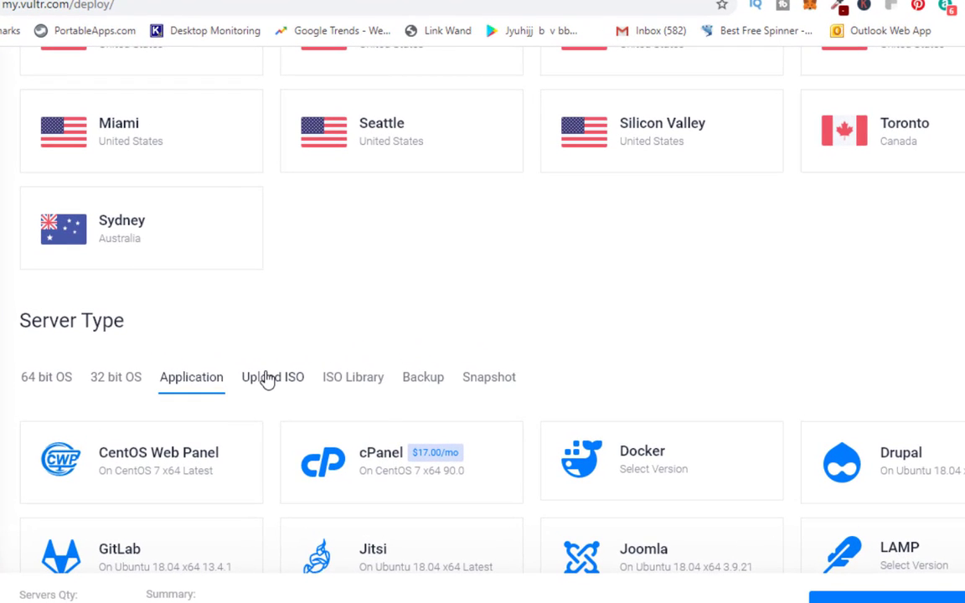
scroll(down, 3)
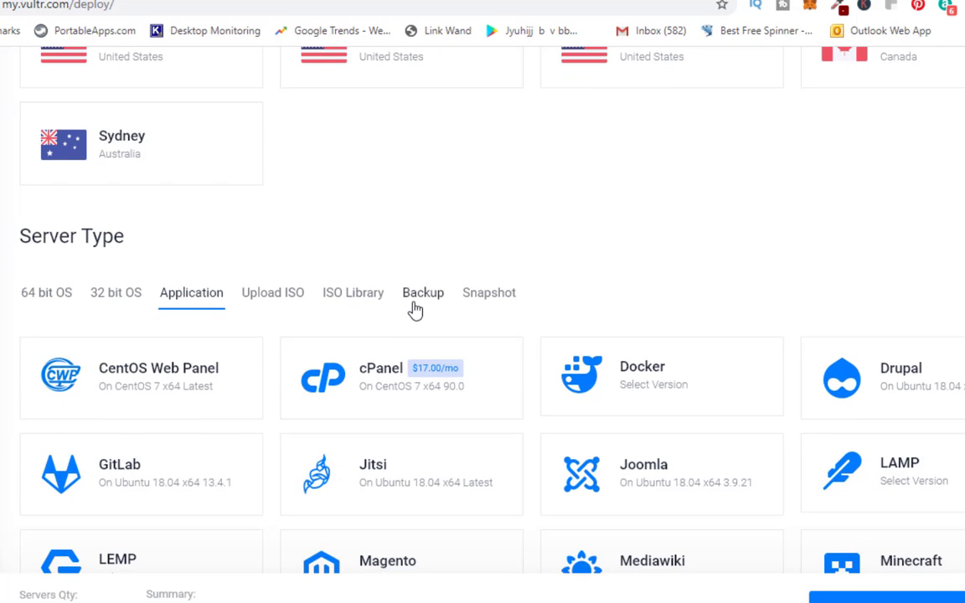
mouse_move(334, 312)
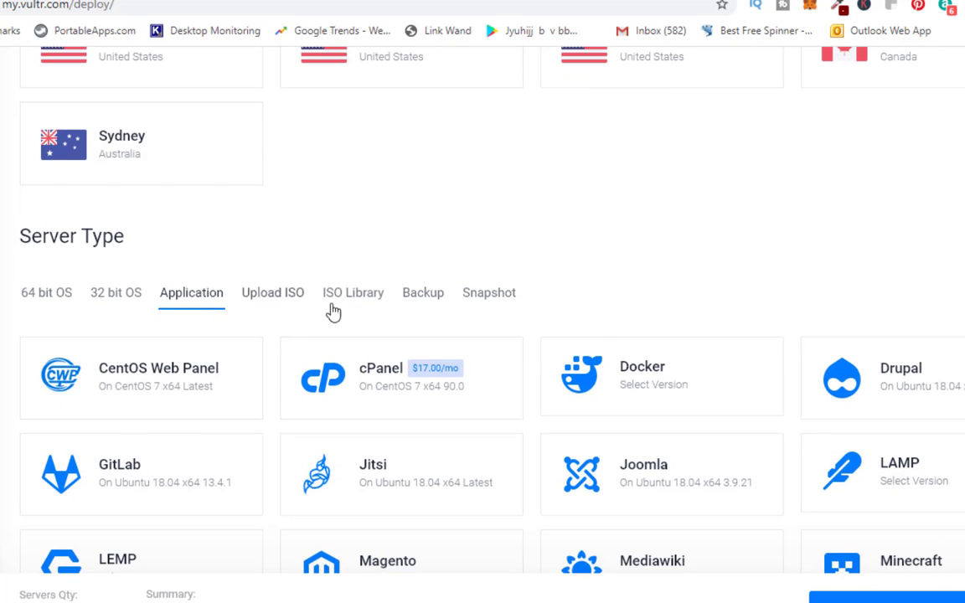
mouse_move(587, 328)
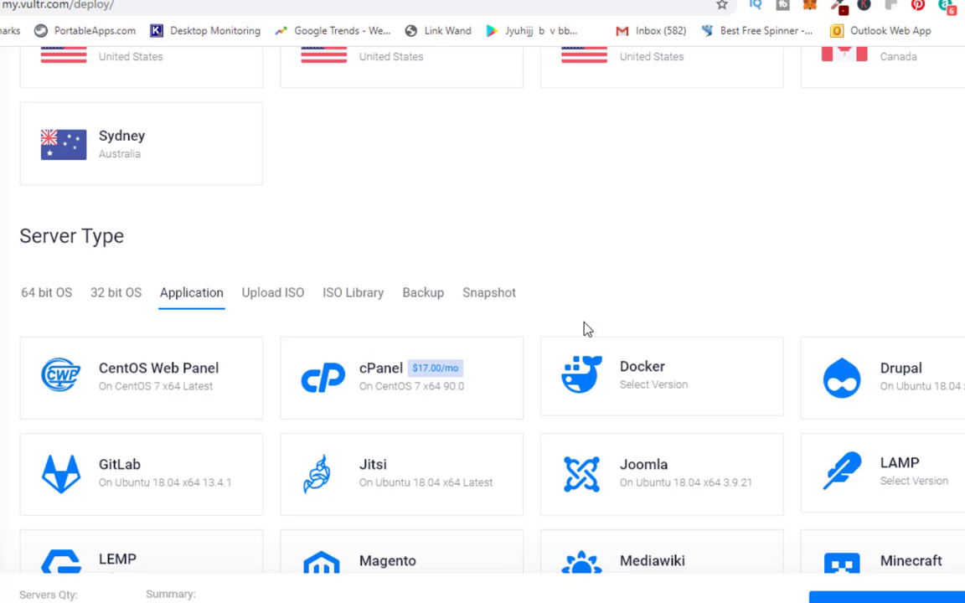
scroll(down, 3)
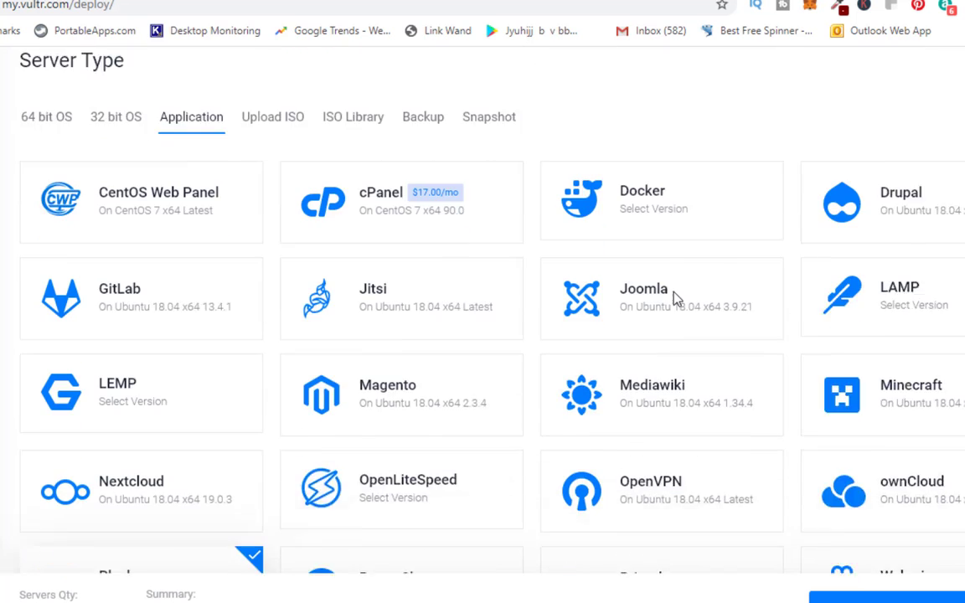
scroll(down, 3)
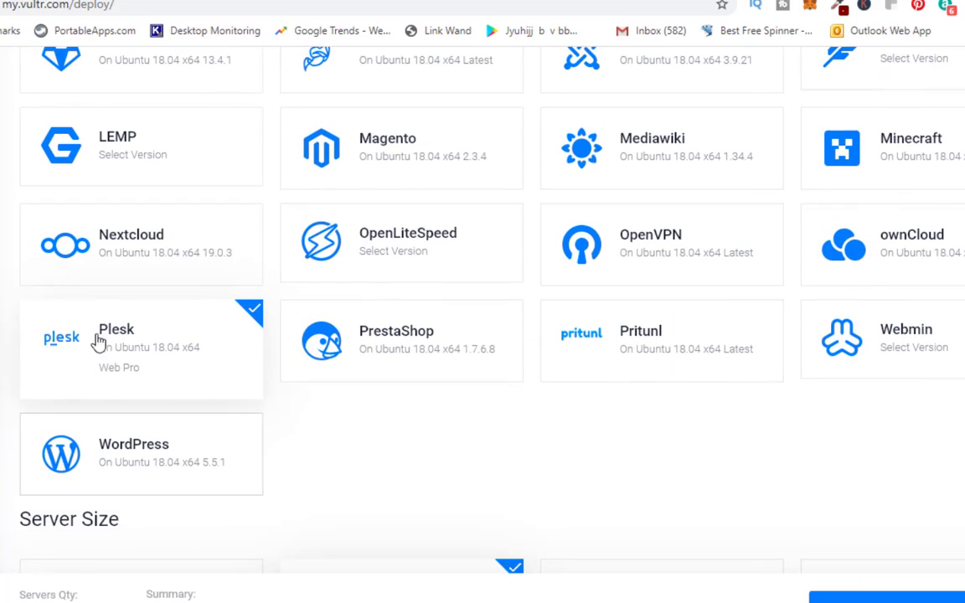
mouse_move(557, 498)
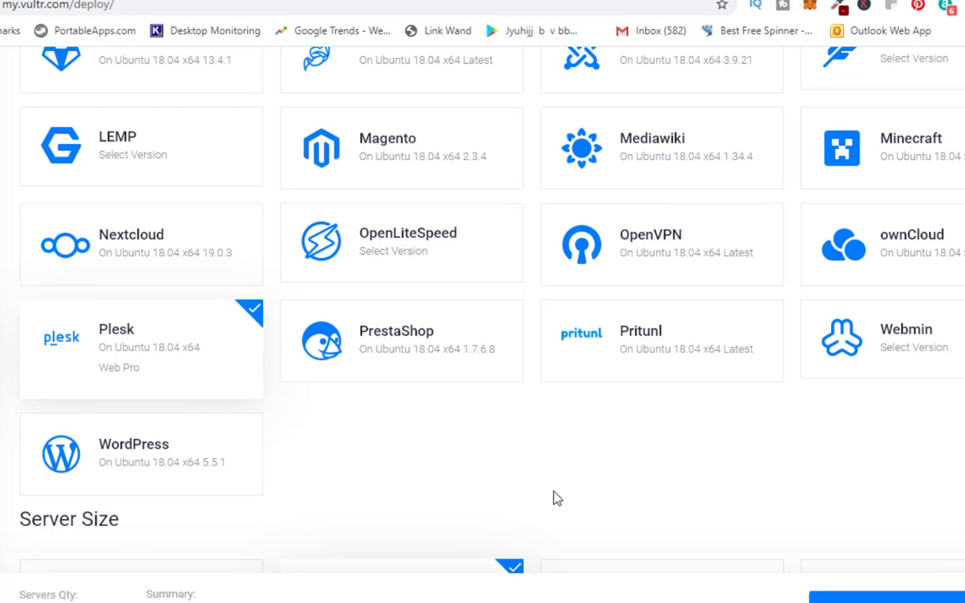
click(140, 347)
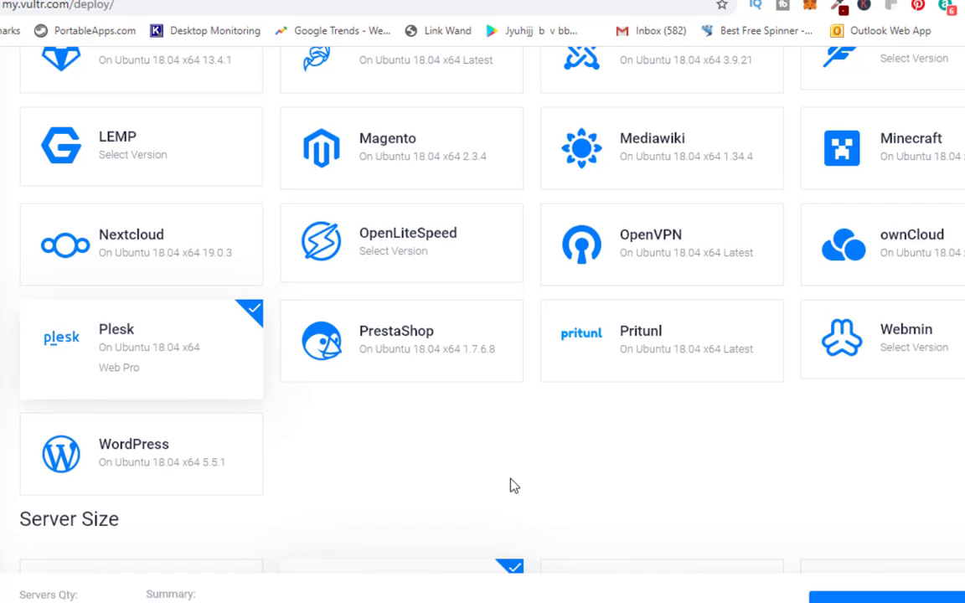
mouse_move(501, 482)
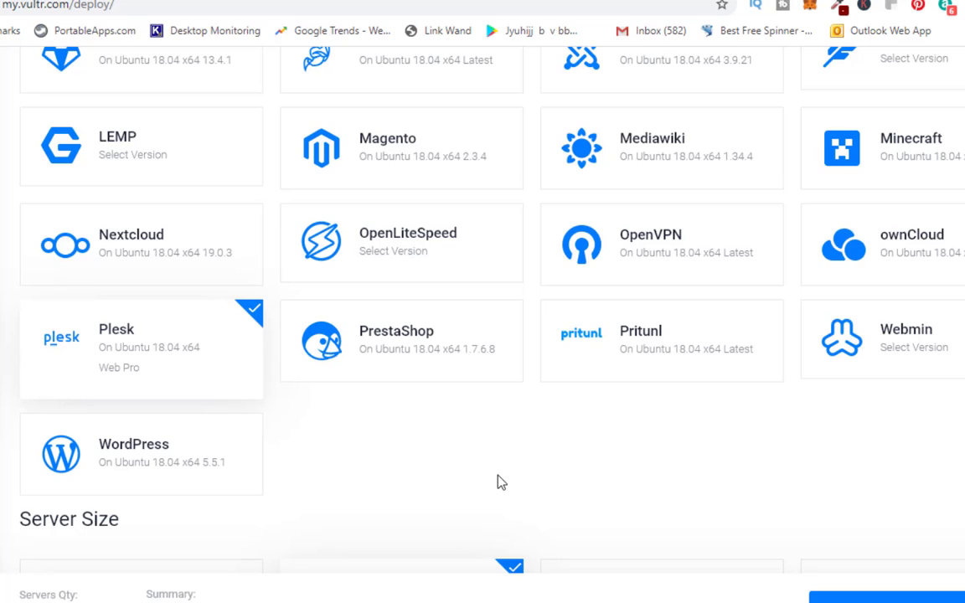
click(126, 340)
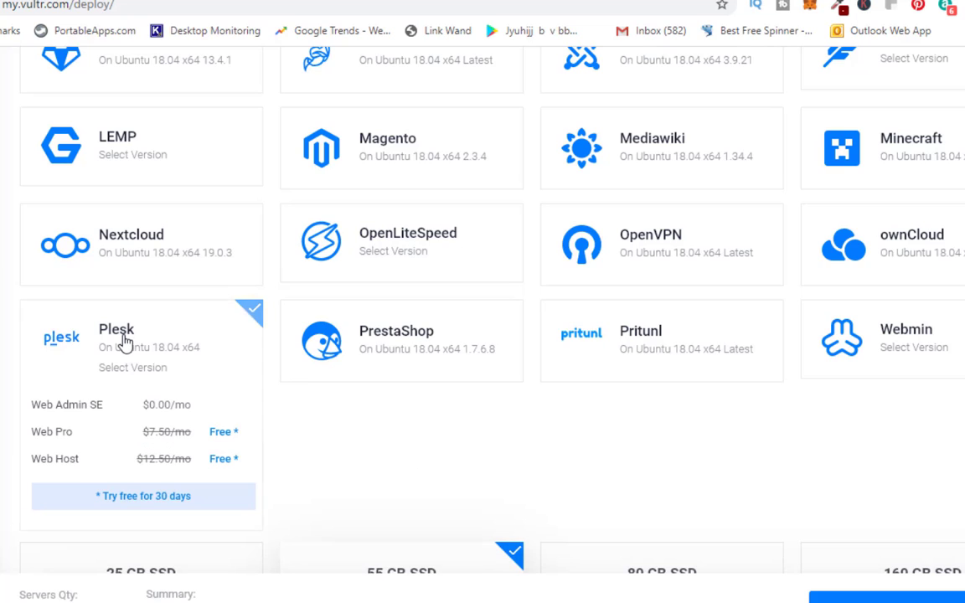
click(141, 335)
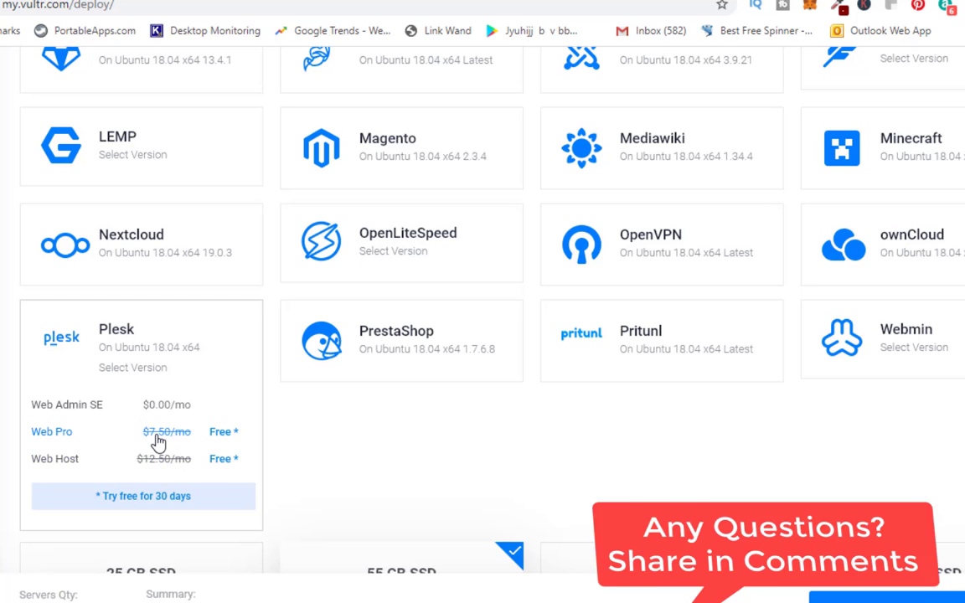
mouse_move(412, 483)
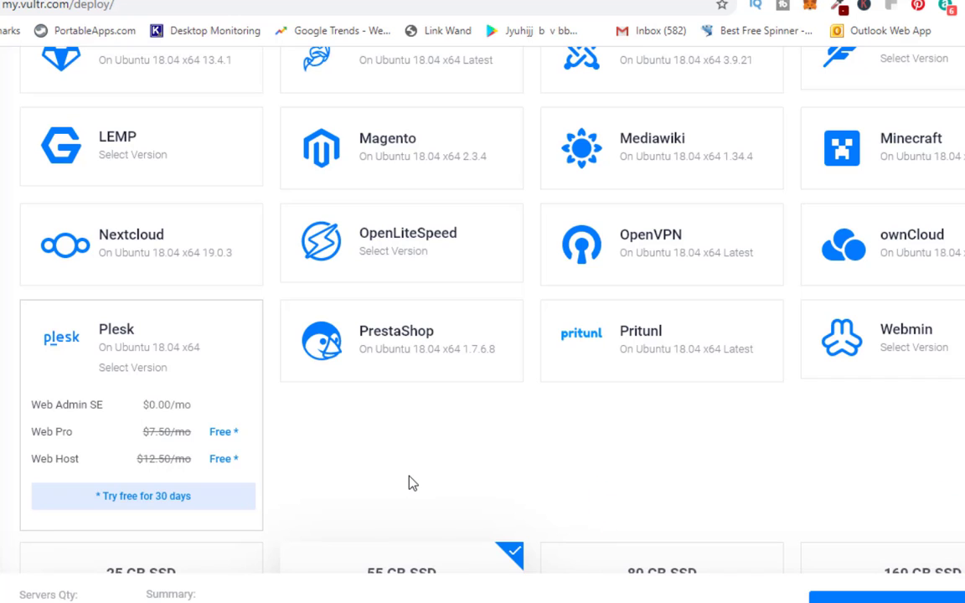
mouse_move(158, 356)
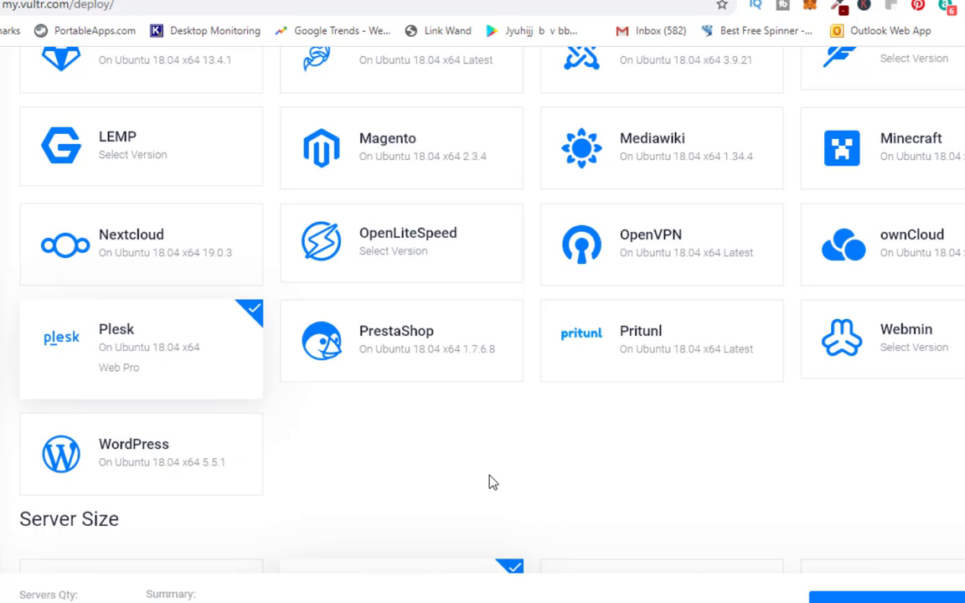
Select the 55 GB SSD $10/mo plan with 1 CPU and 2048MB memory
scroll(down, 3)
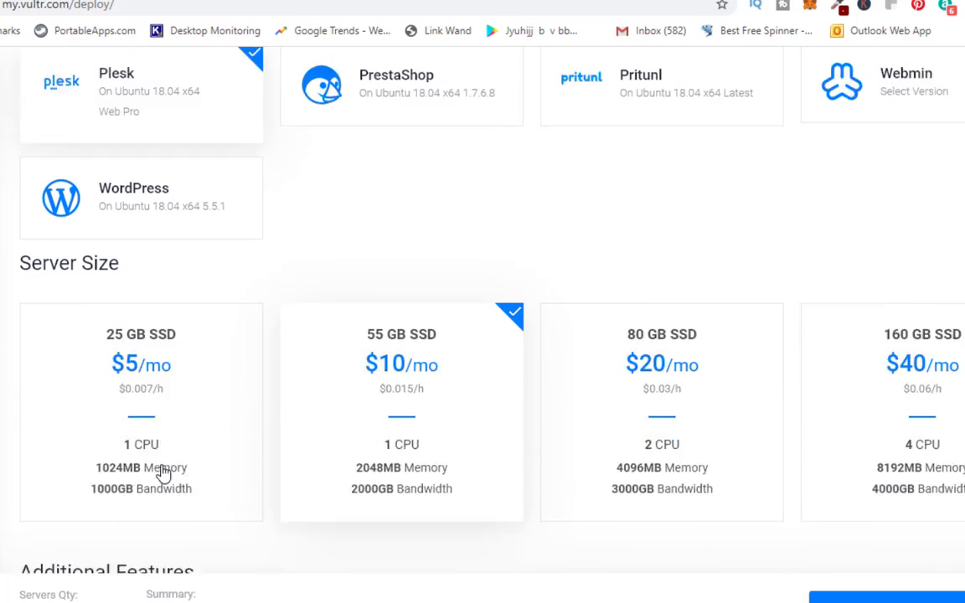
scroll(down, 3)
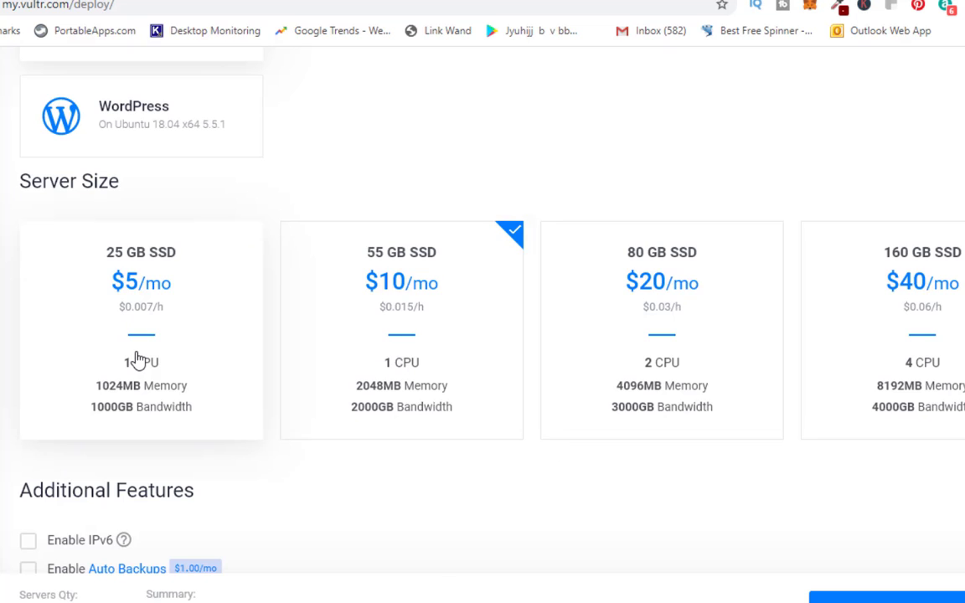
click(401, 330)
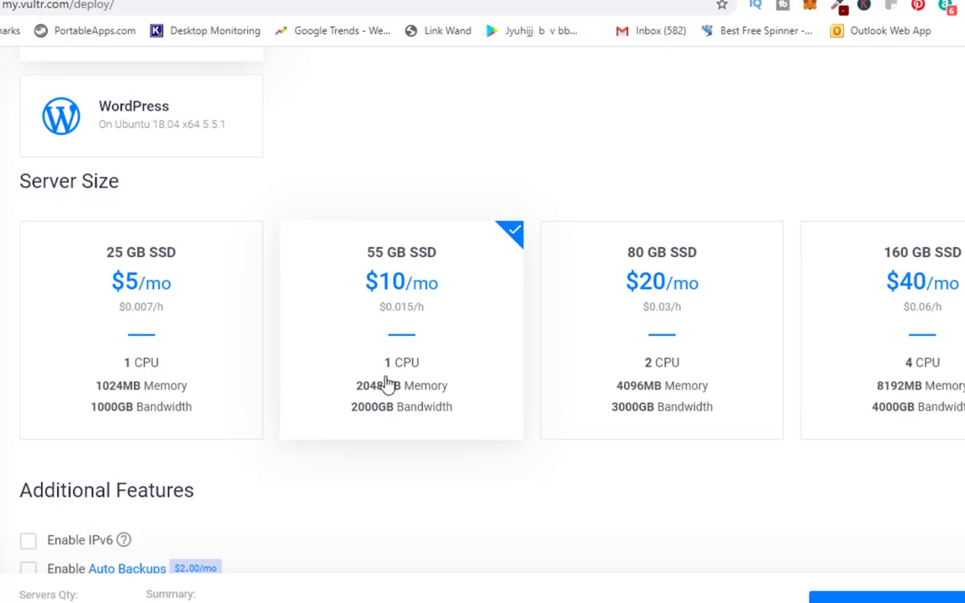
mouse_move(372, 361)
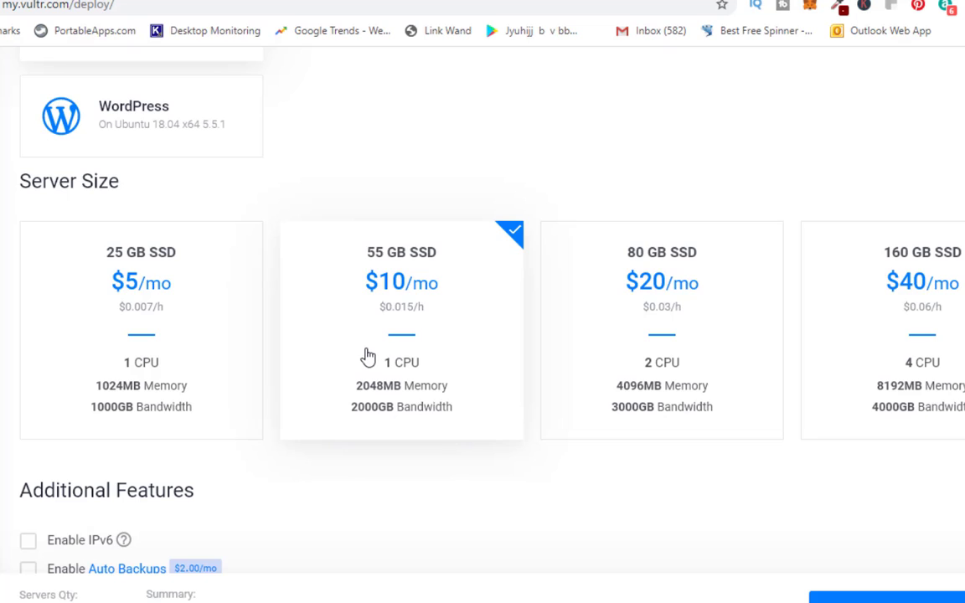
mouse_move(368, 347)
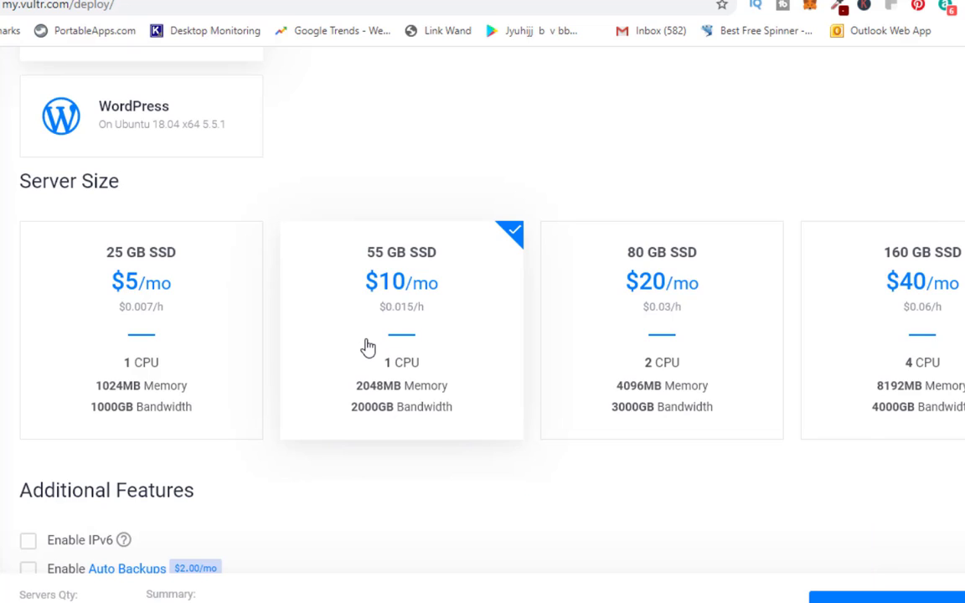
mouse_move(375, 344)
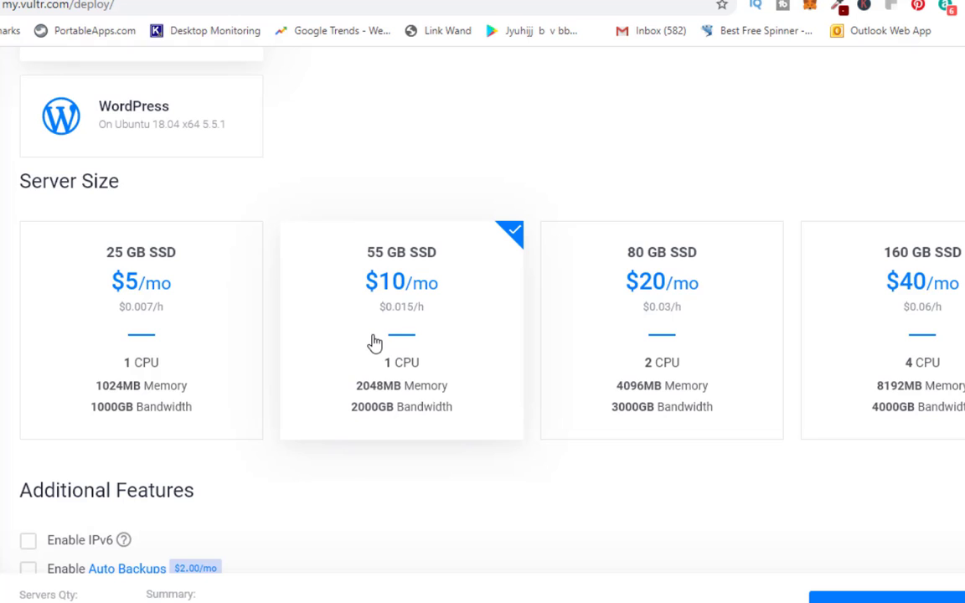
Scroll down to confirm the hostname and label both read Server-AIKShop01
scroll(down, 3)
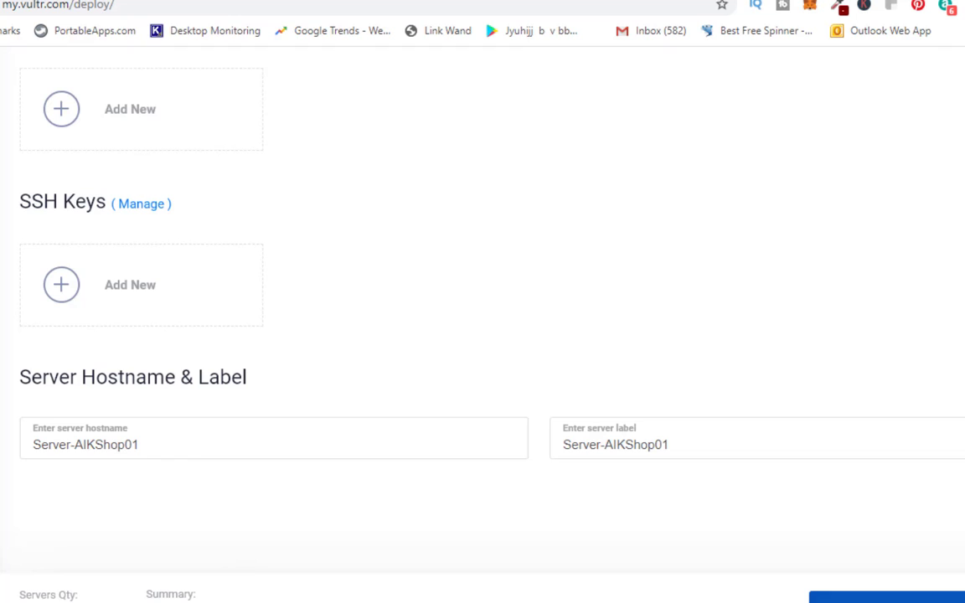
mouse_move(519, 505)
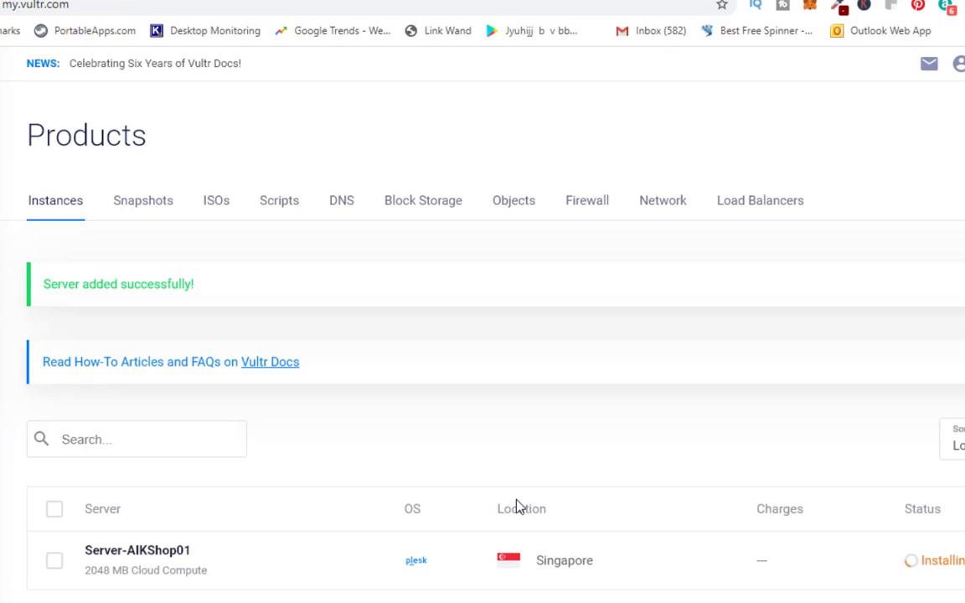
mouse_move(544, 591)
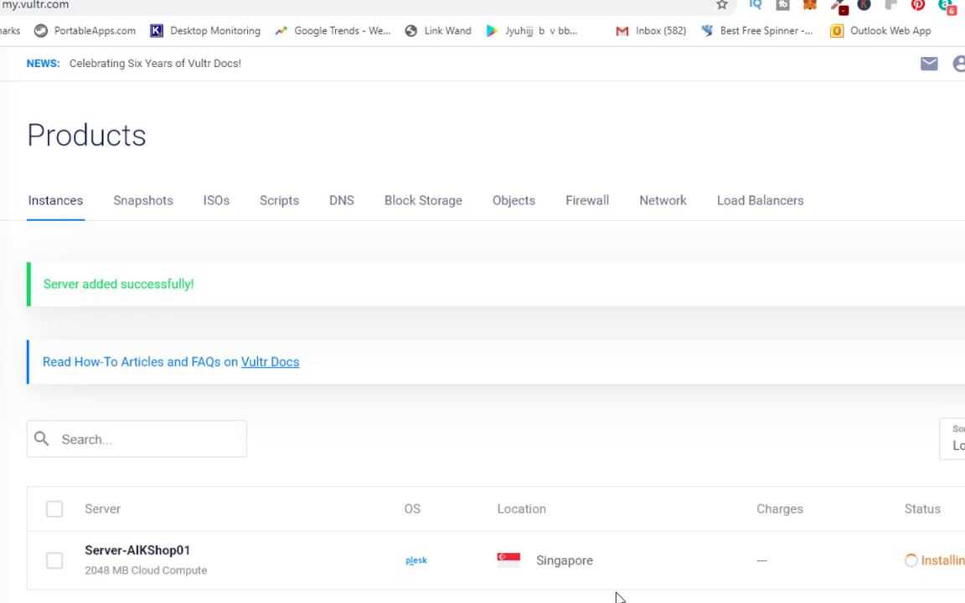
Watch Server-AIKShop01 appear on the Instances page in Singapore while installing
scroll(up, 3)
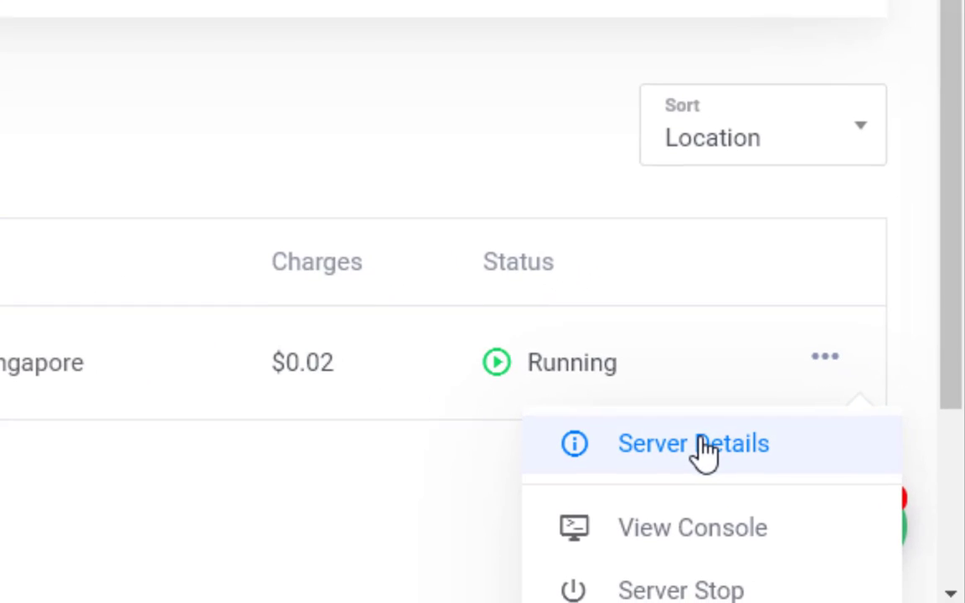
From Server Details' Application Information, open the Plesk login URL in a new tab
click(693, 444)
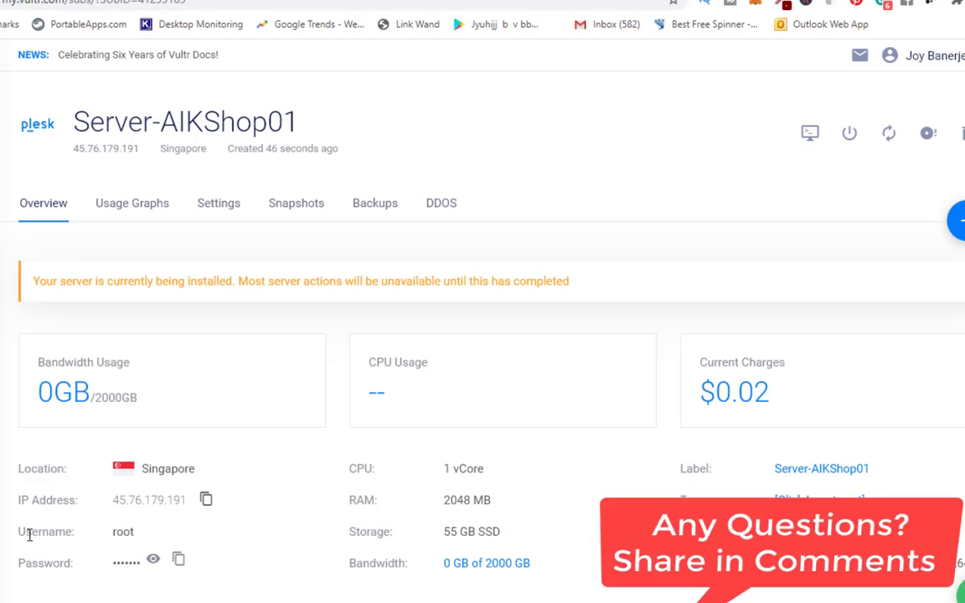
mouse_move(178, 559)
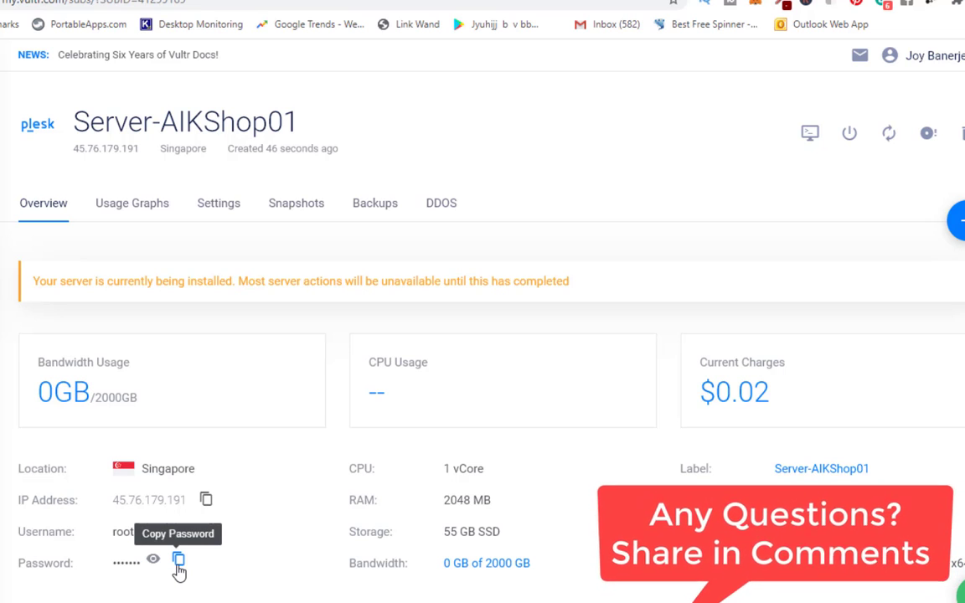
scroll(down, 3)
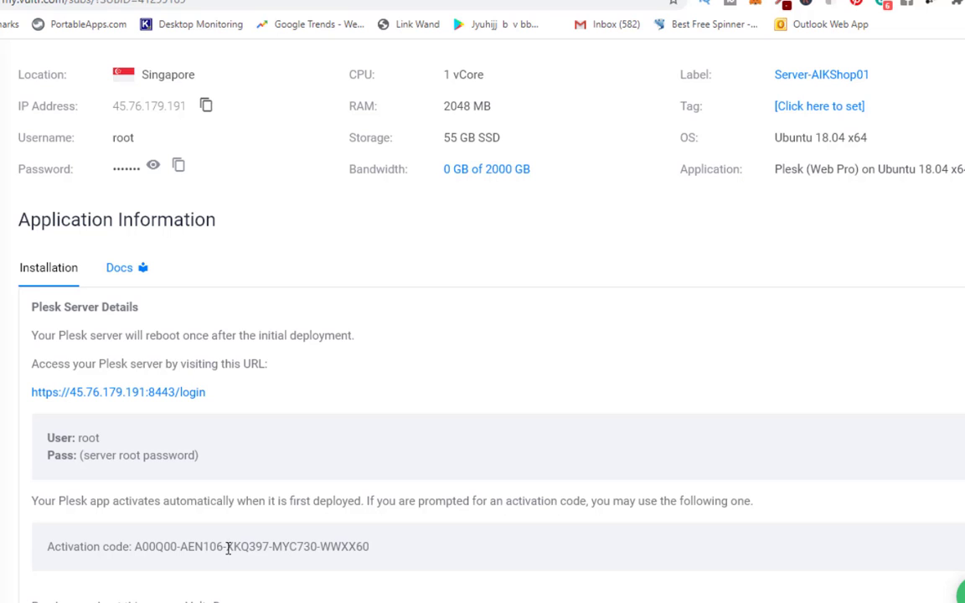
mouse_move(365, 569)
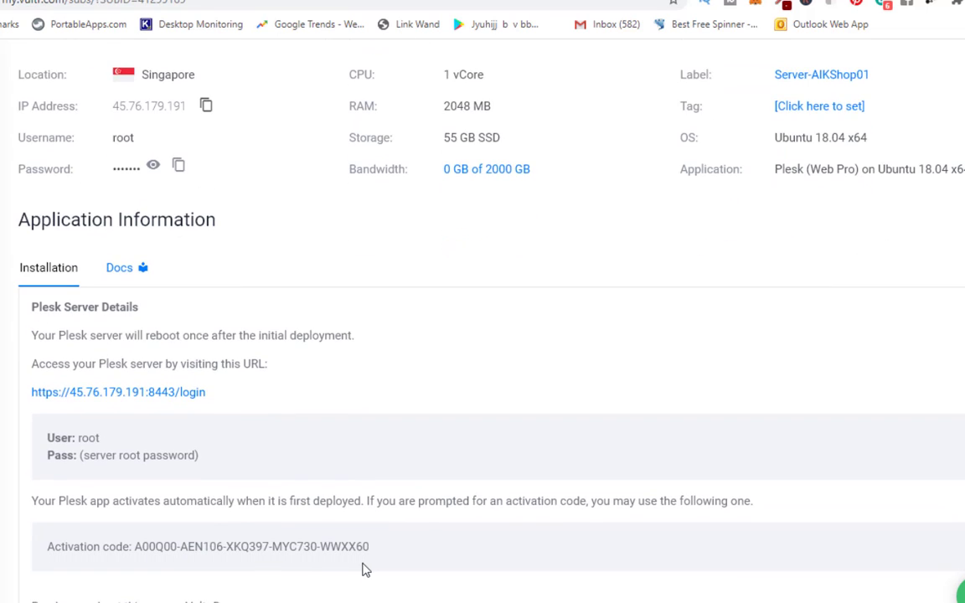
scroll(down, 3)
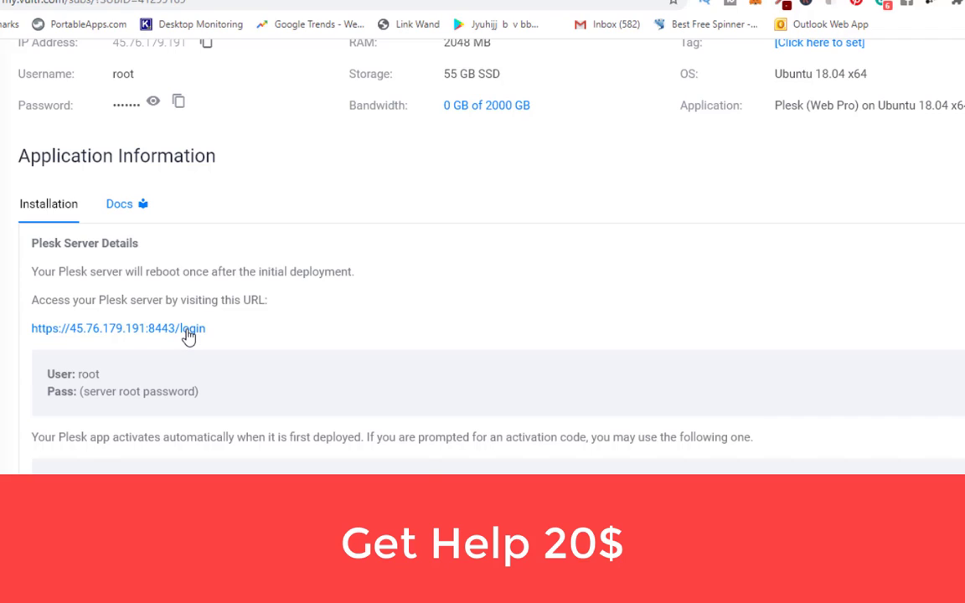
right_click(118, 328)
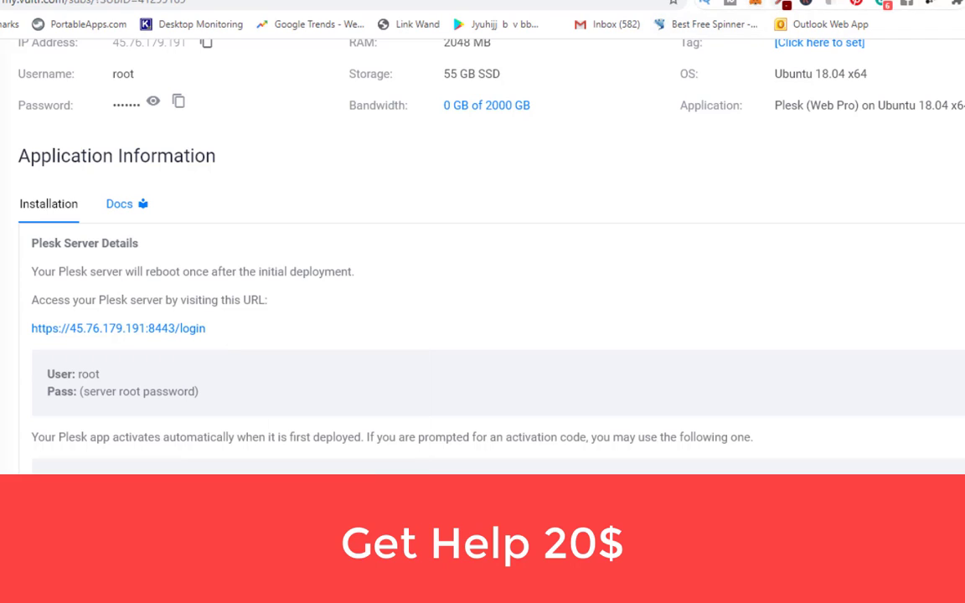
click(118, 327)
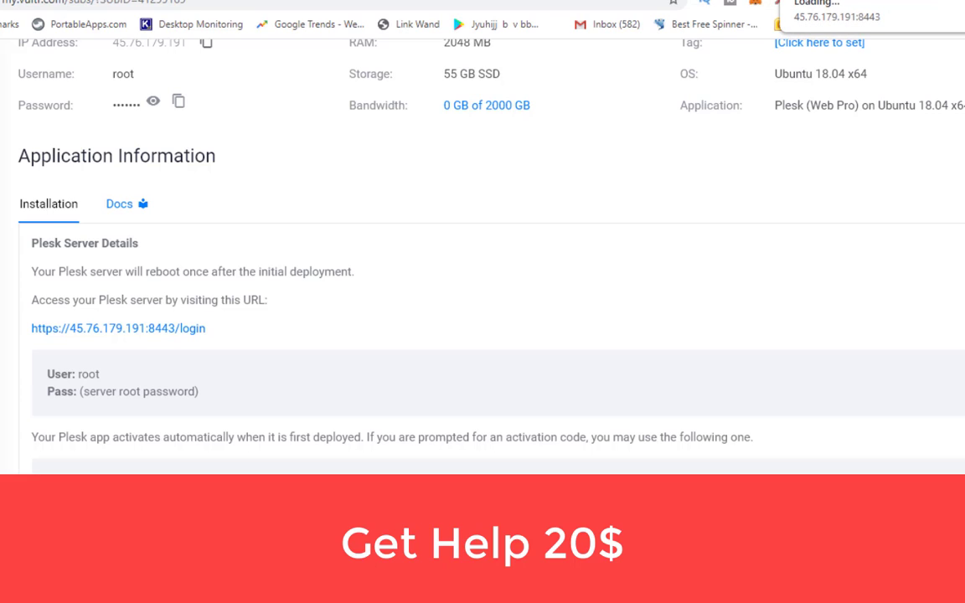
Switch to the Plesk tab and wait past the timeout until the login page loads
click(119, 328)
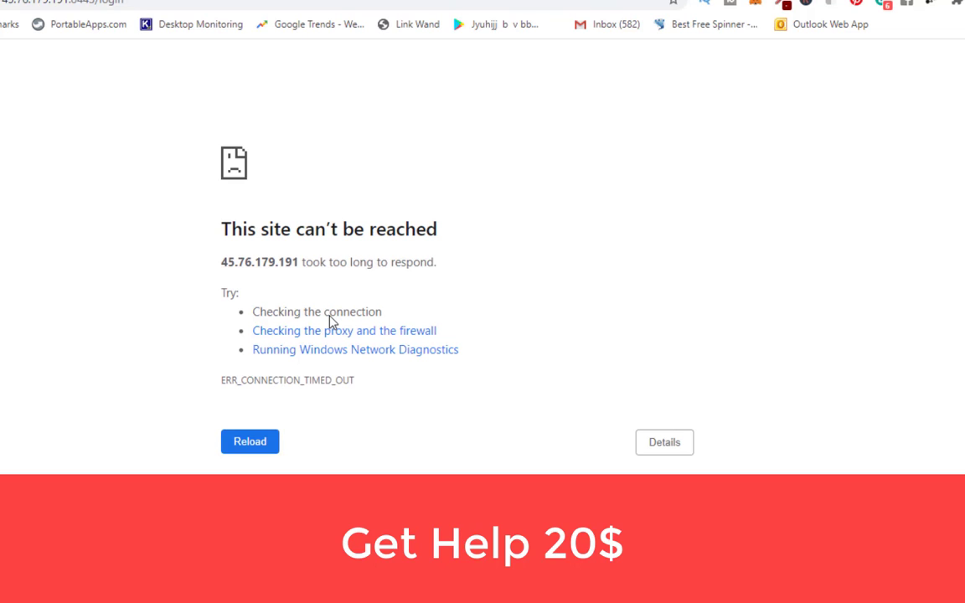
mouse_move(331, 324)
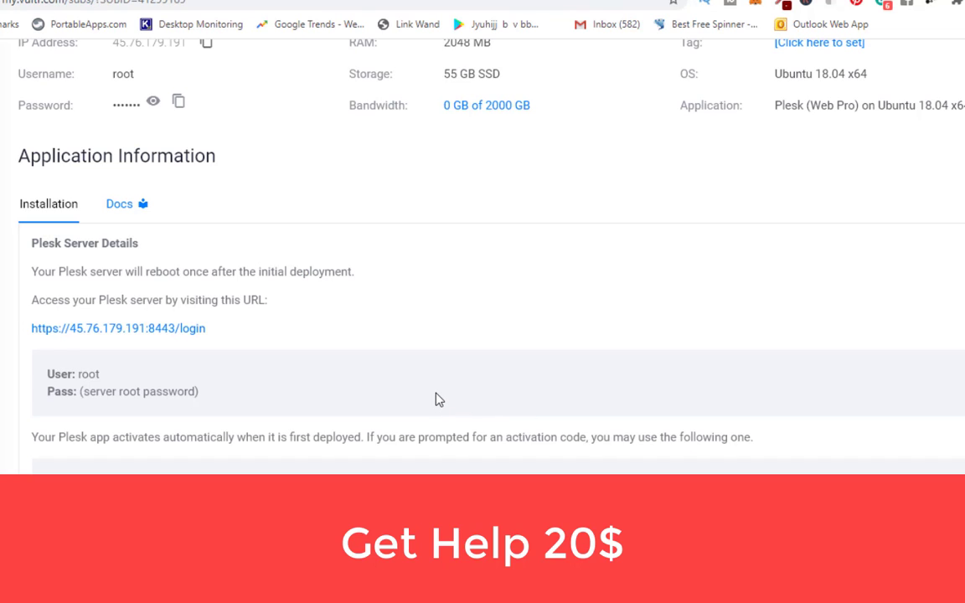
scroll(up, 3)
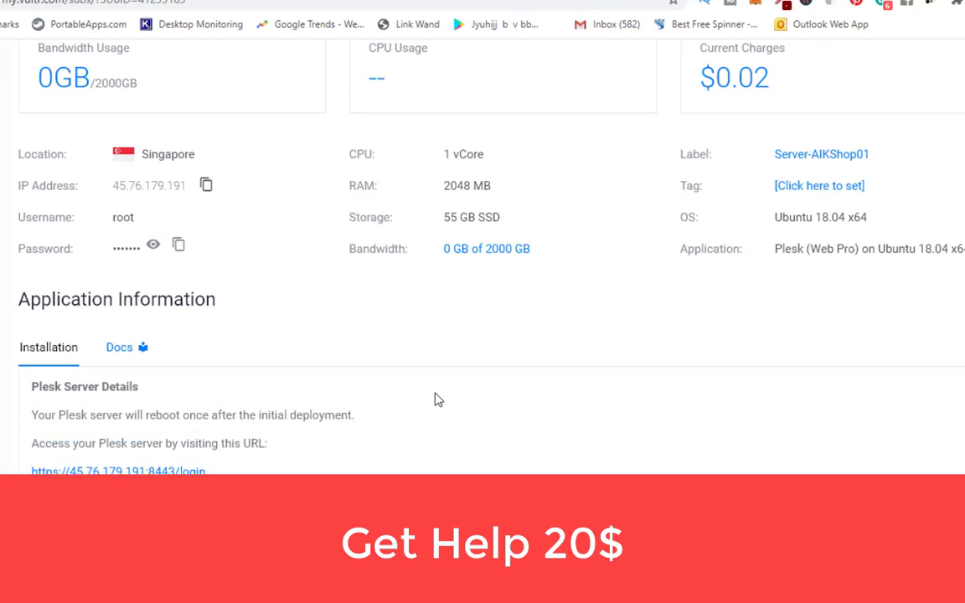
scroll(up, 3)
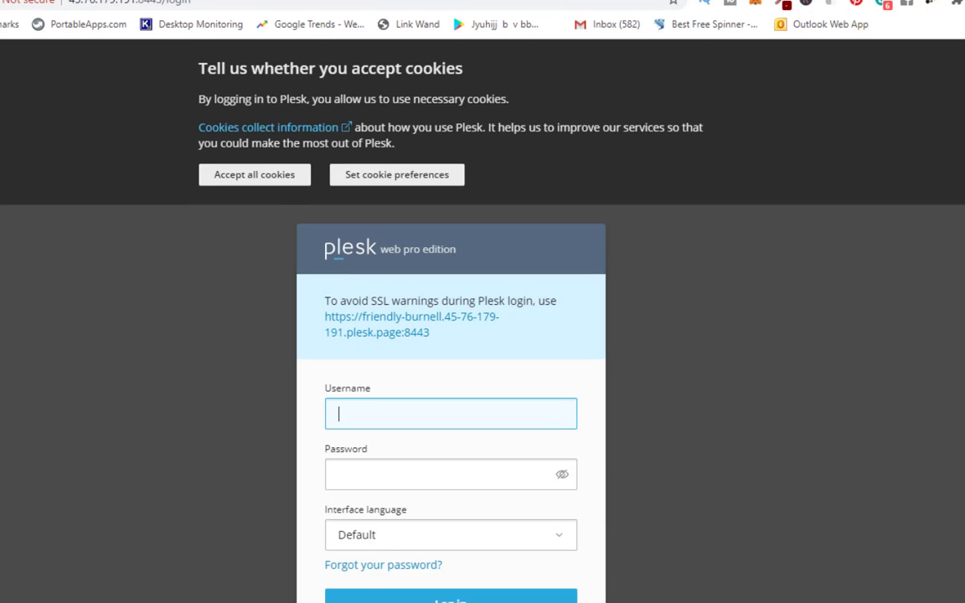
Dismiss the cookie notice and log in to Plesk as root with the password
click(254, 174)
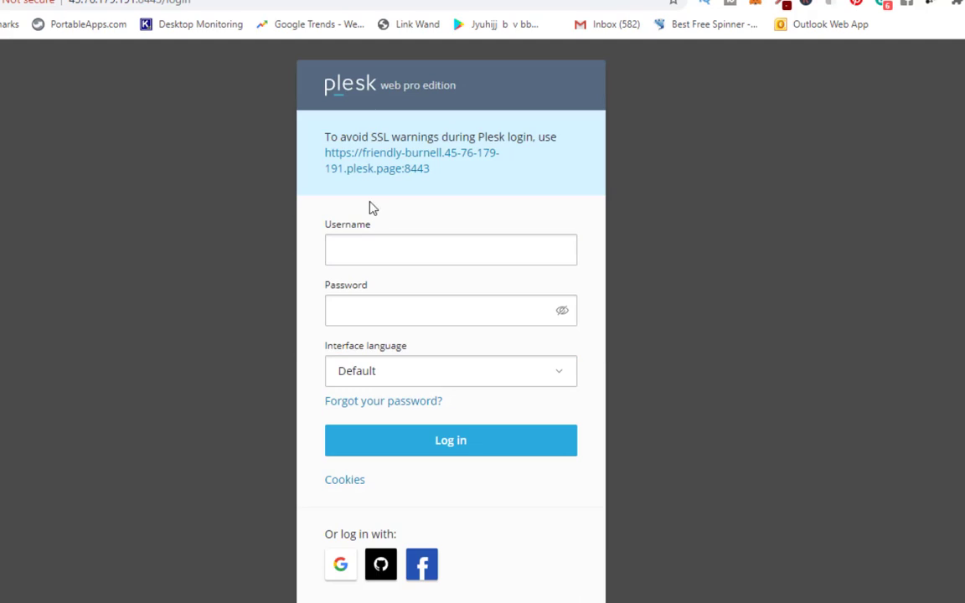
click(449, 249)
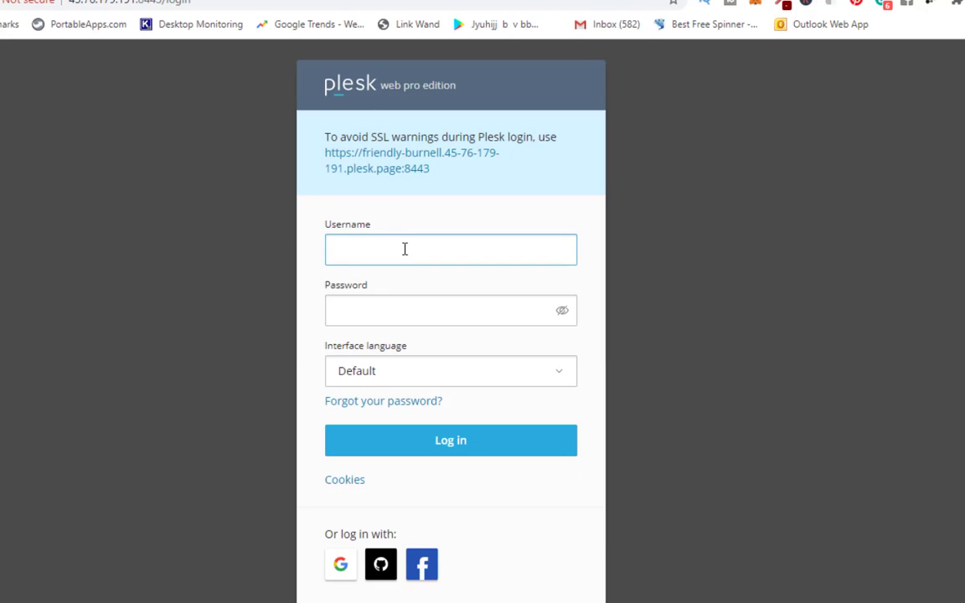
mouse_move(778, 64)
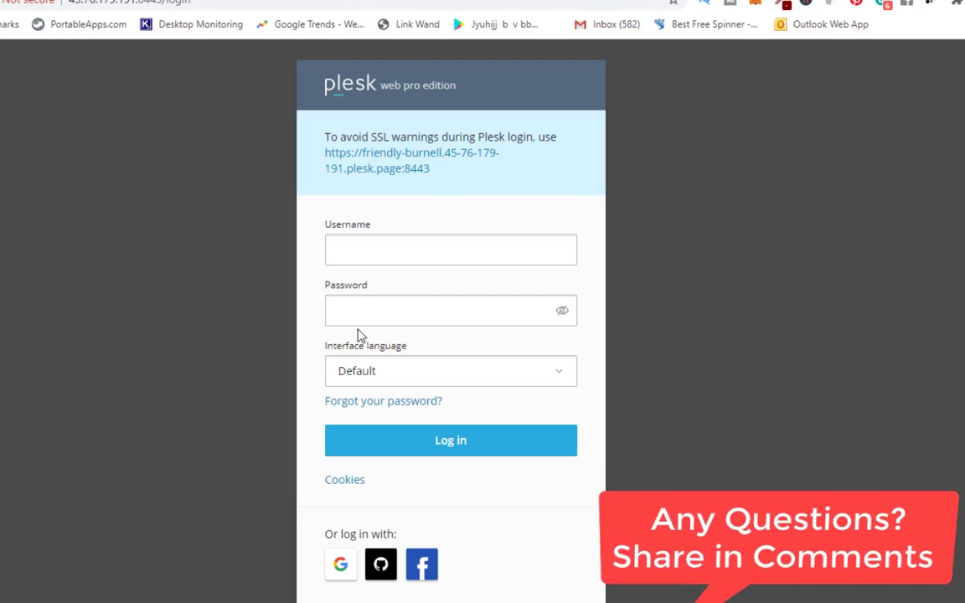
click(450, 248)
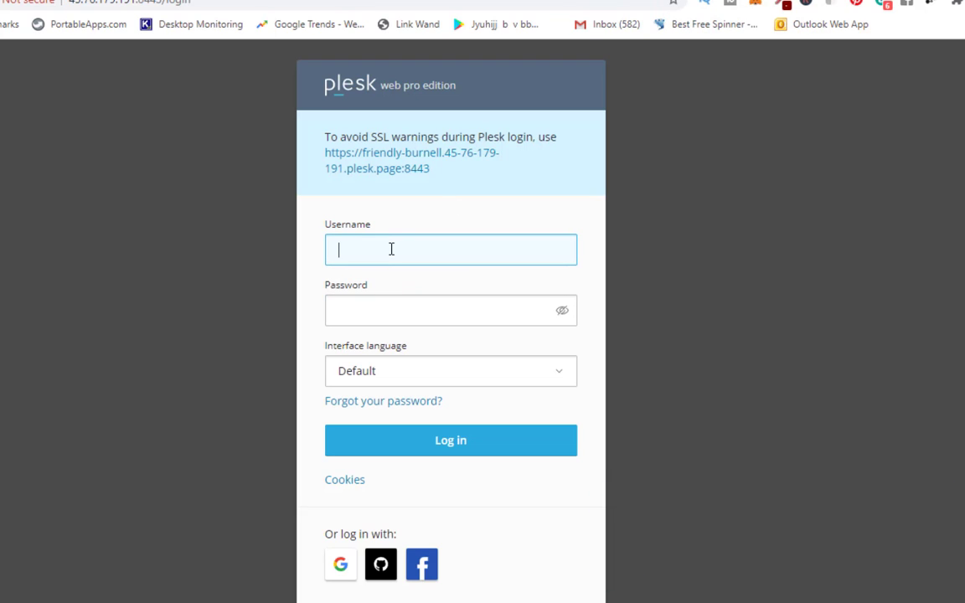
text(root)
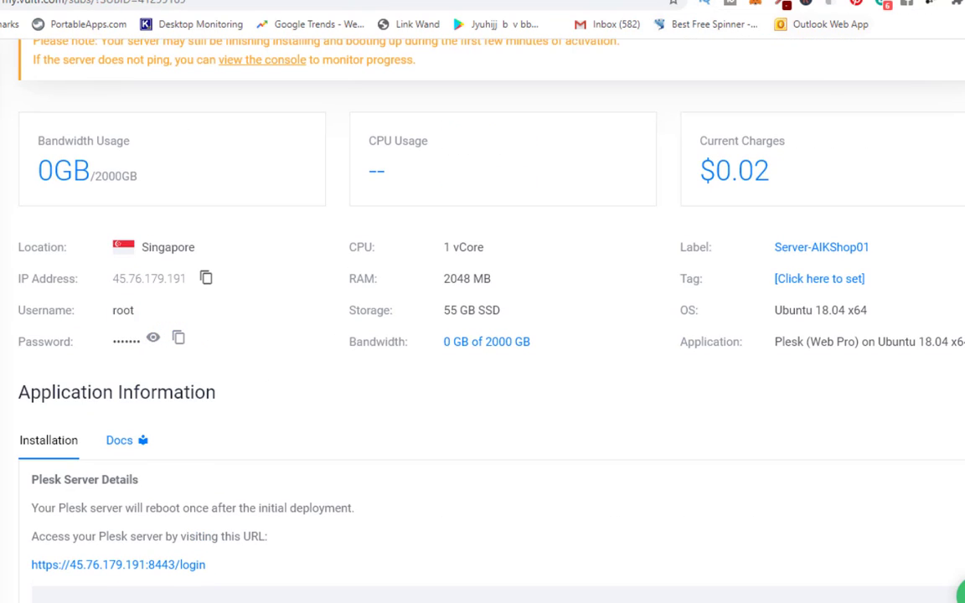
click(118, 564)
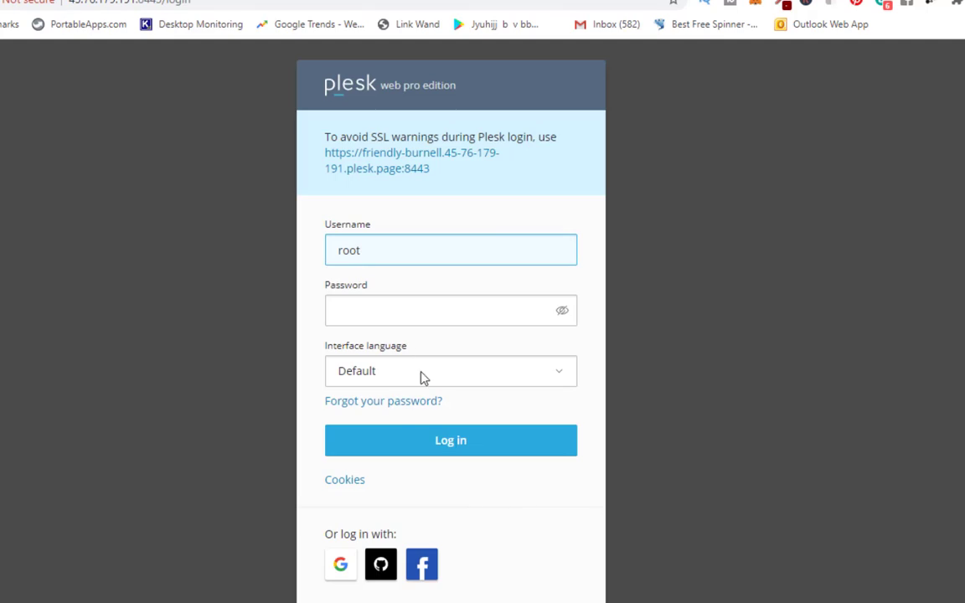
click(450, 310)
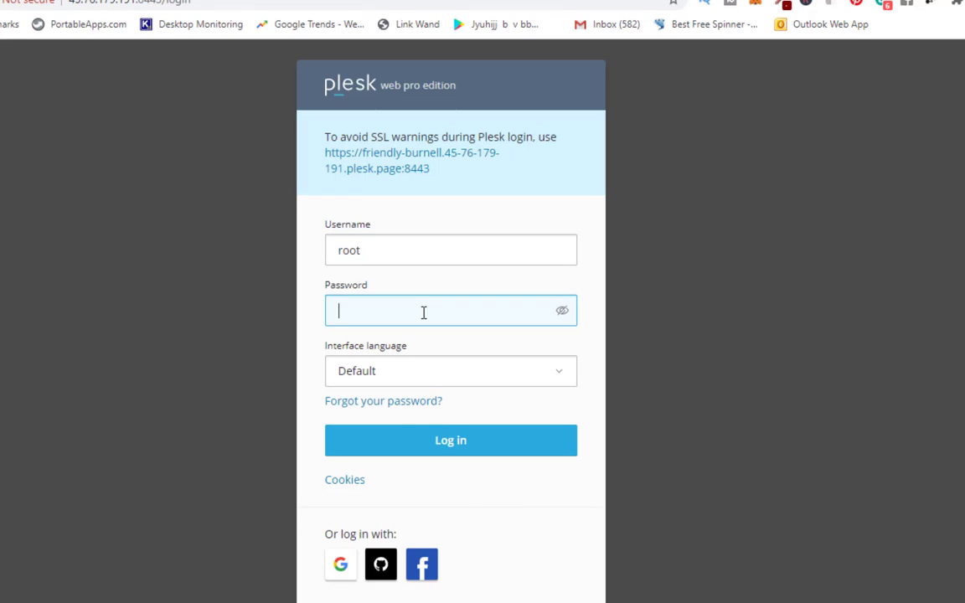
text(password)
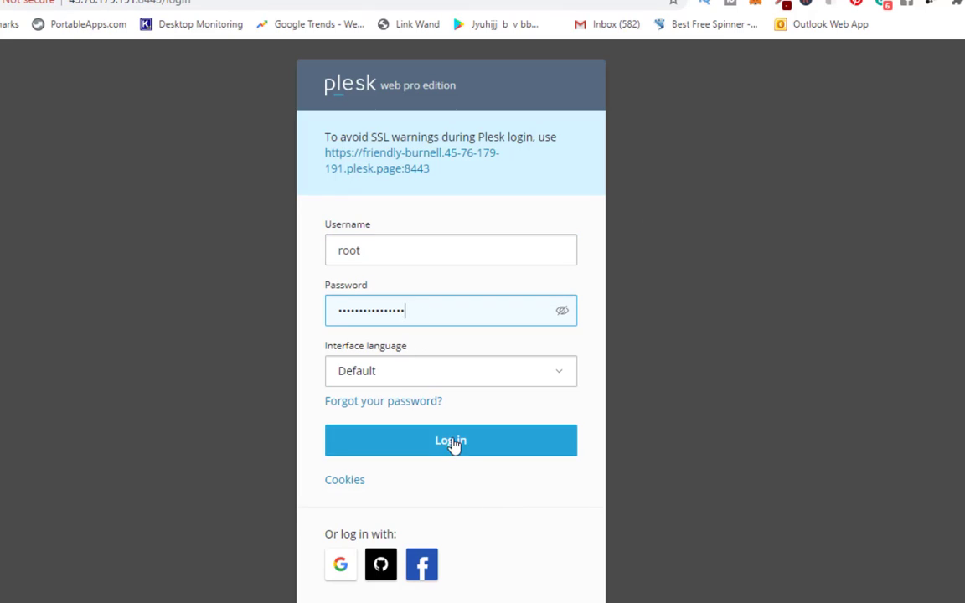
mouse_move(866, 443)
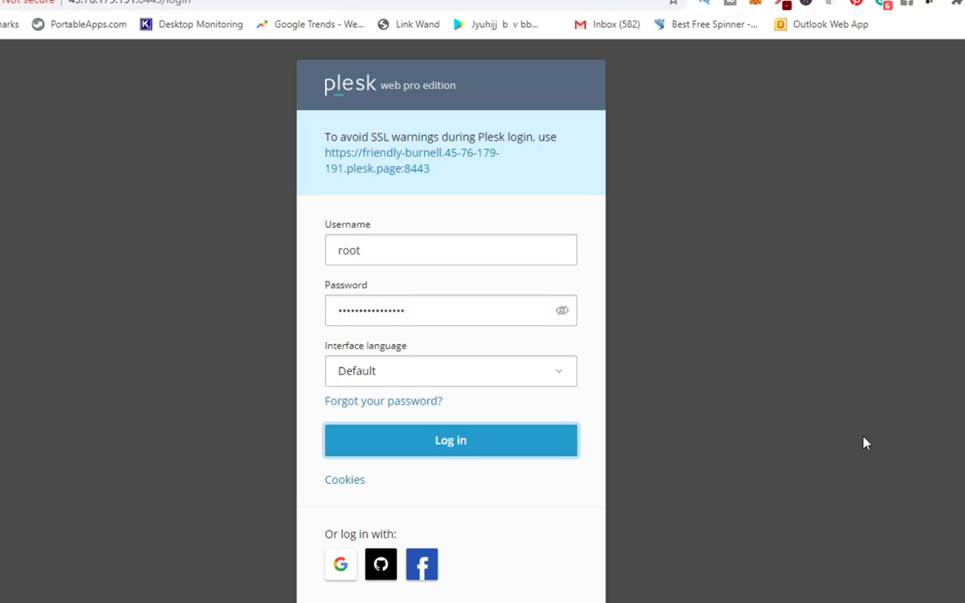
click(451, 440)
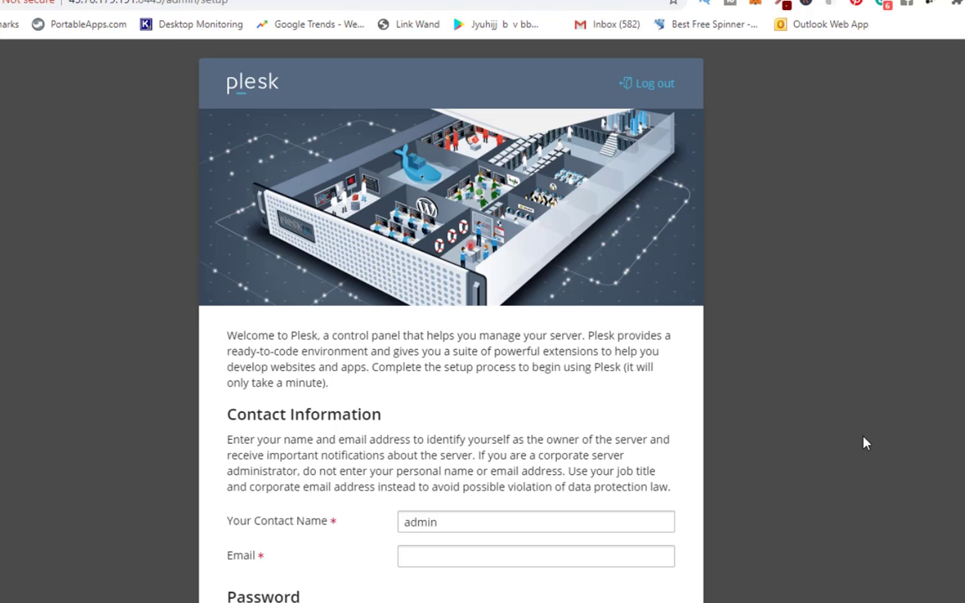
scroll(down, 3)
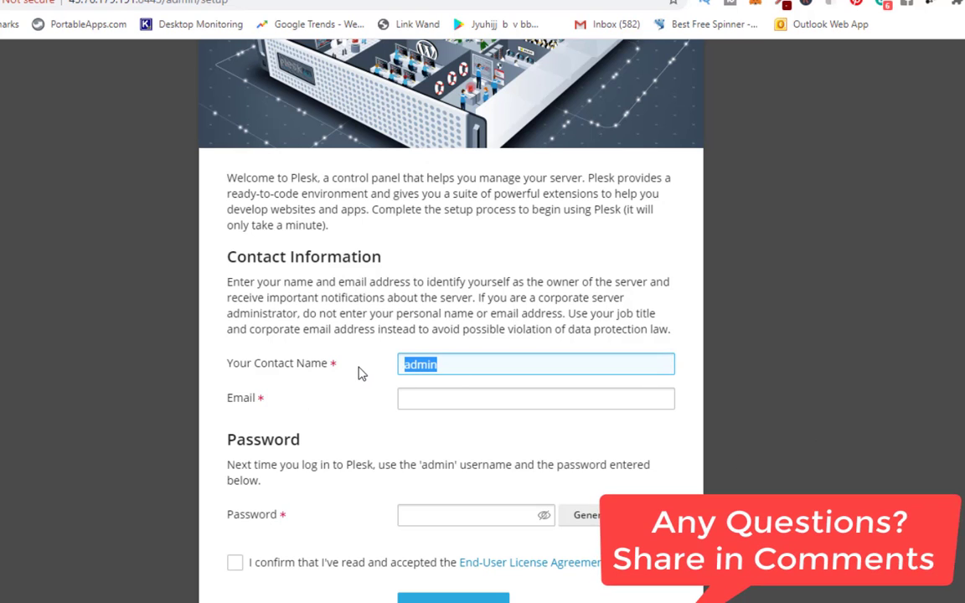
text(Joy)
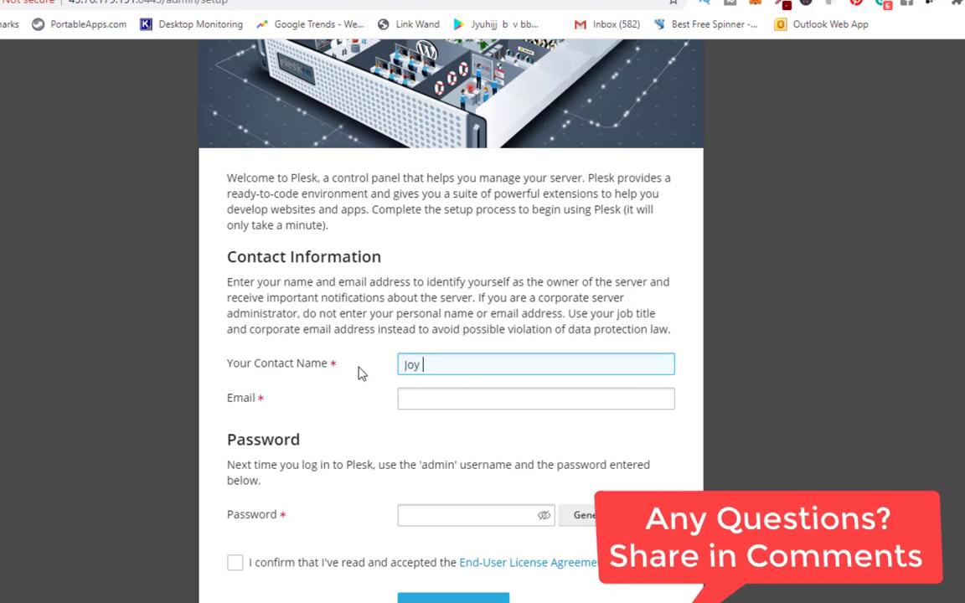
text(Banerje)
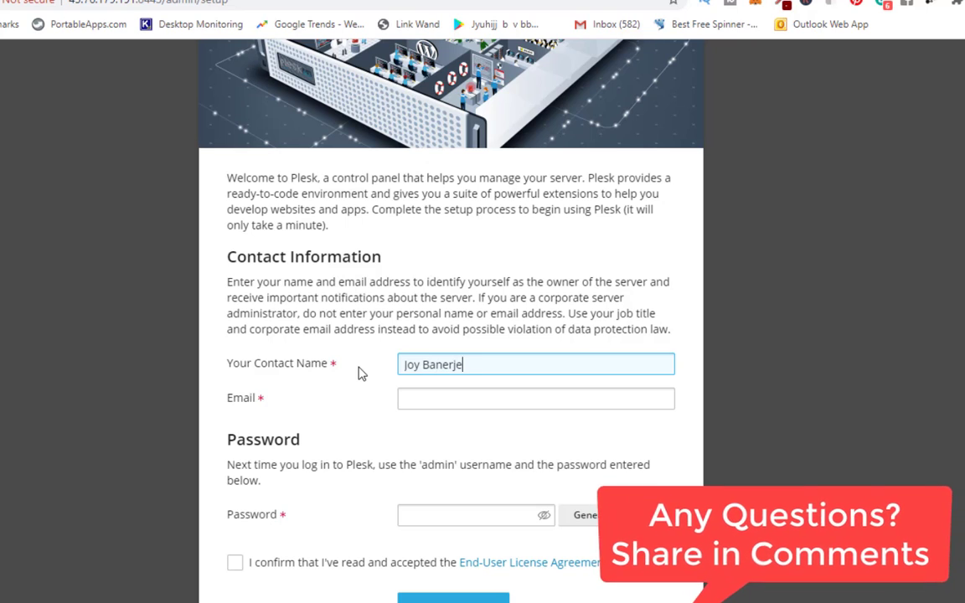
click(535, 398)
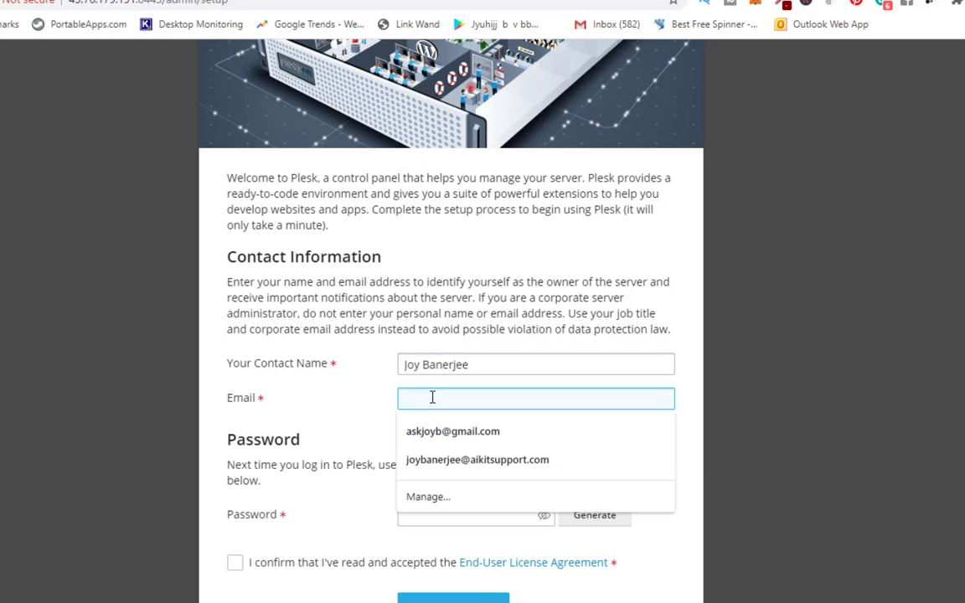
click(453, 430)
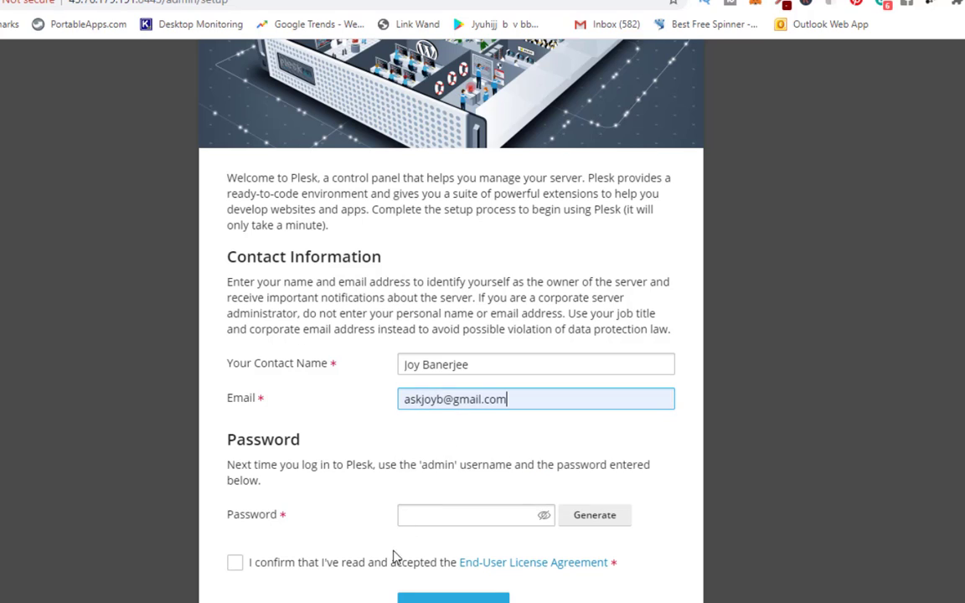
Set a strong admin password and accept the End-User License Agreement
click(475, 515)
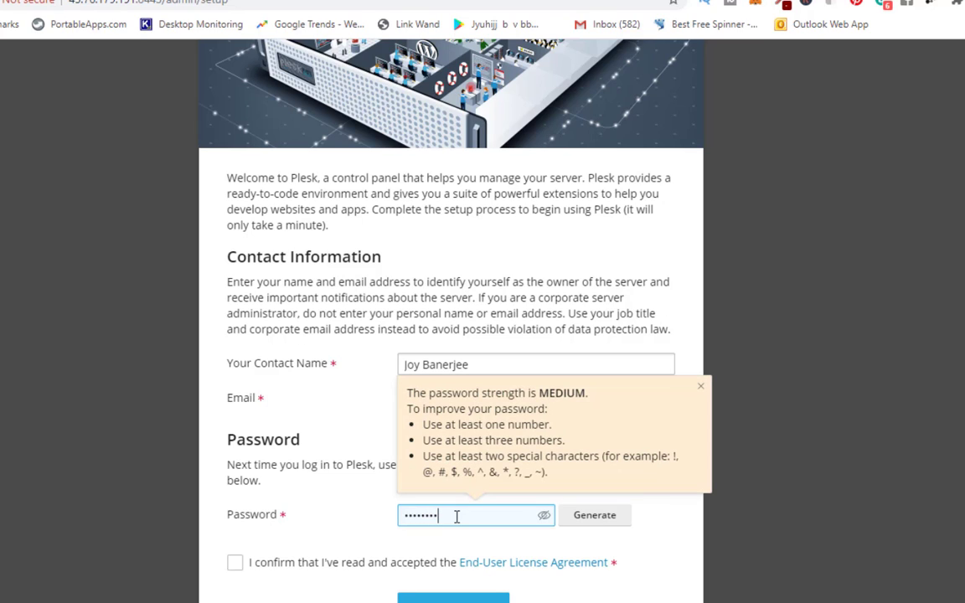
key(backspace)
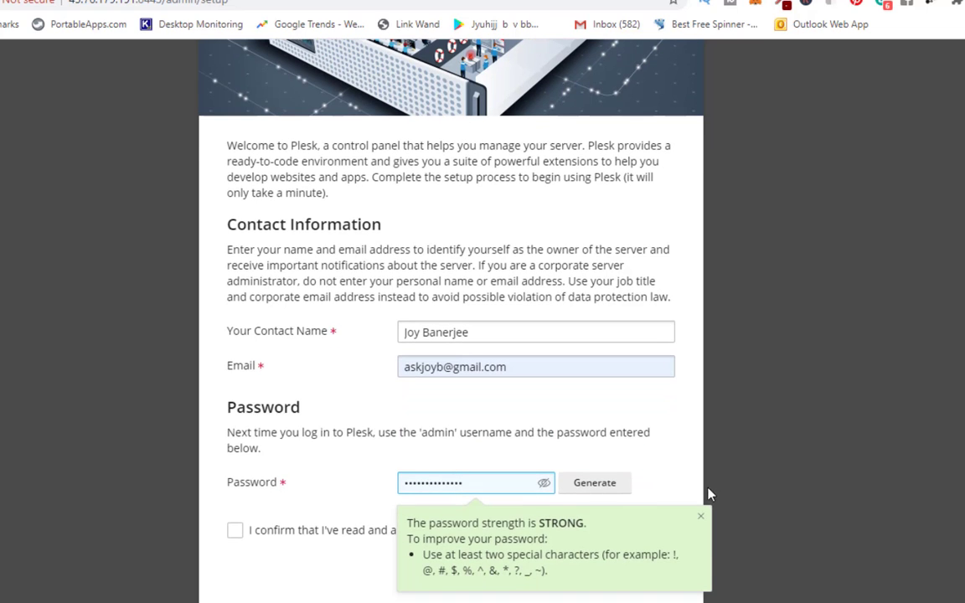
click(235, 530)
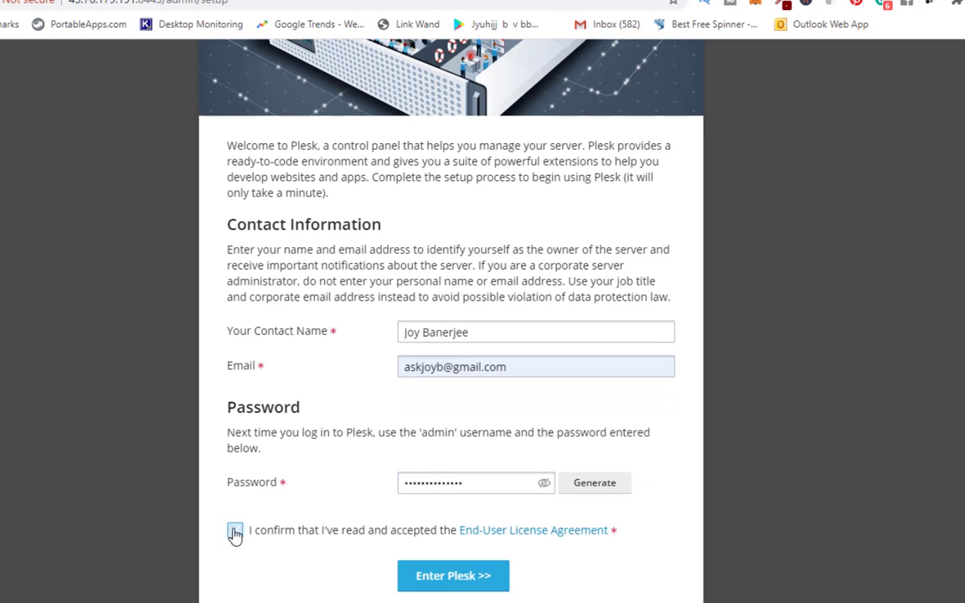
click(234, 530)
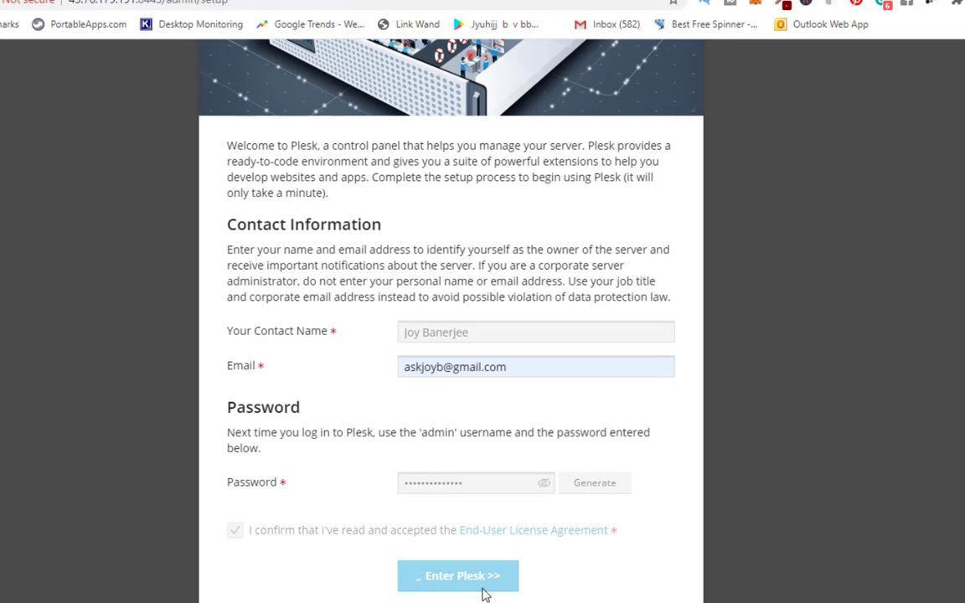
Submit the setup with Enter Plesk, then choose No, Thanks on the newsletter prompt
click(458, 576)
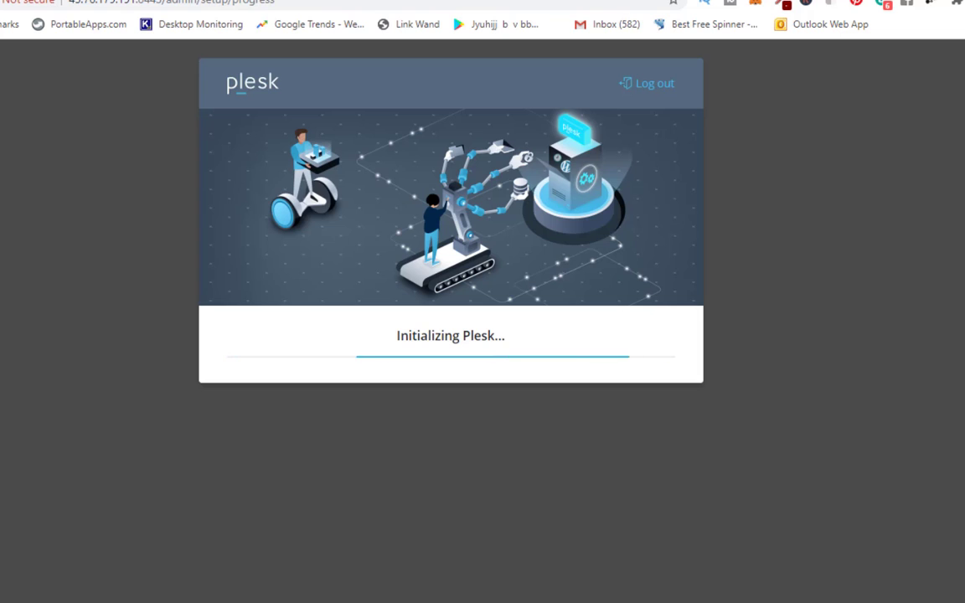
mouse_move(796, 287)
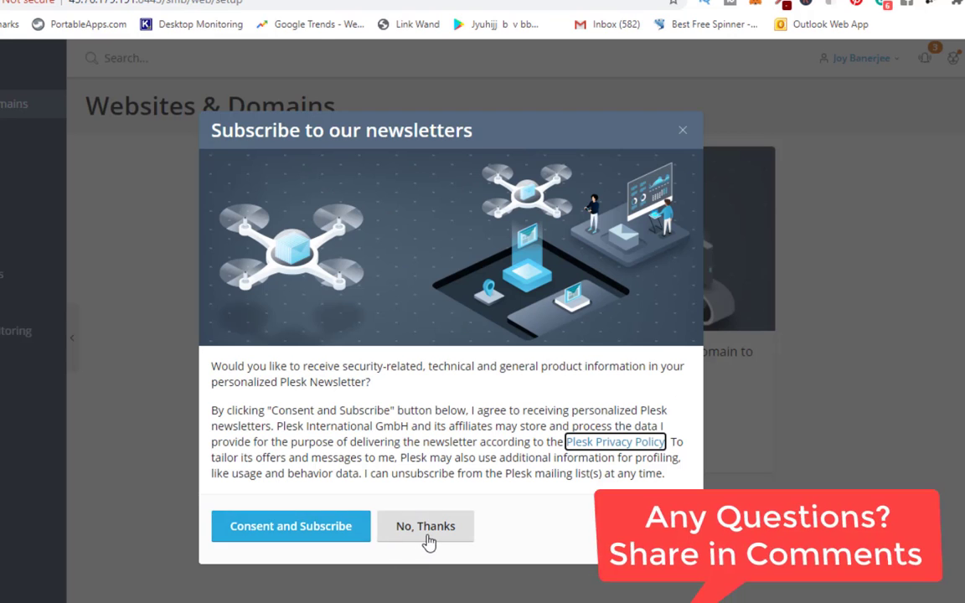
click(425, 526)
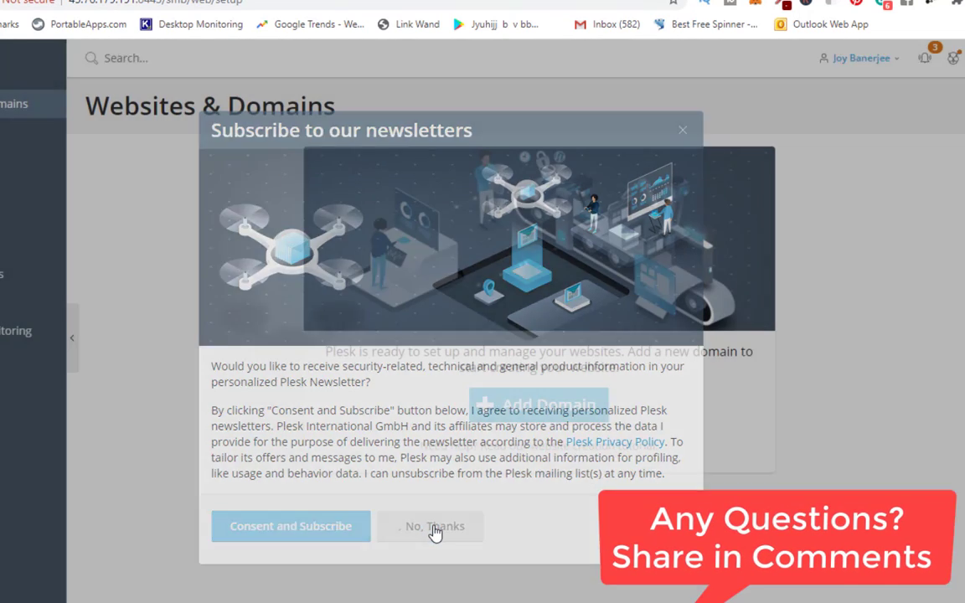
Open Vultr DNS, expand the introduction, and select ns1.vultr.com and ns2.vultr.com
click(430, 526)
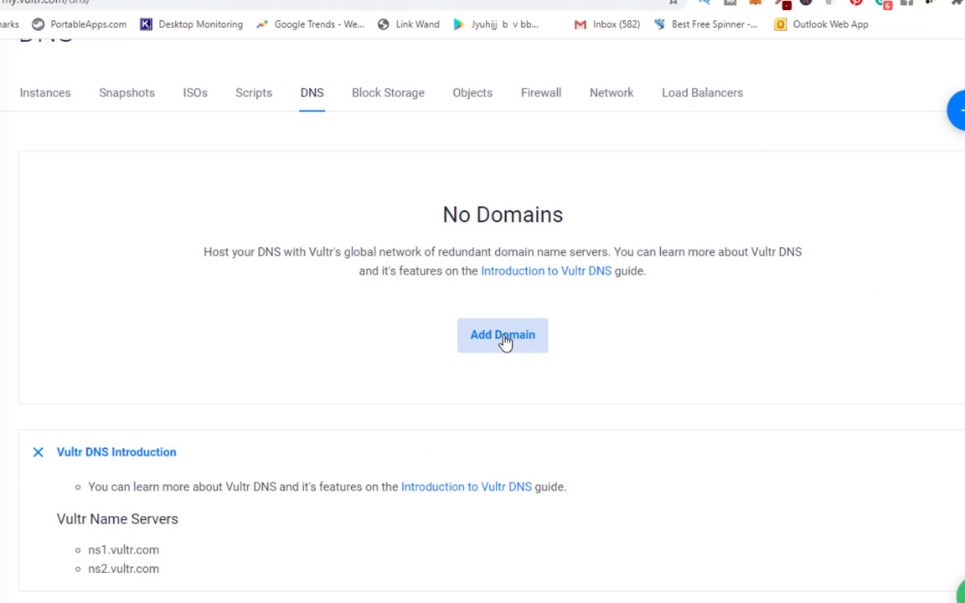
click(960, 199)
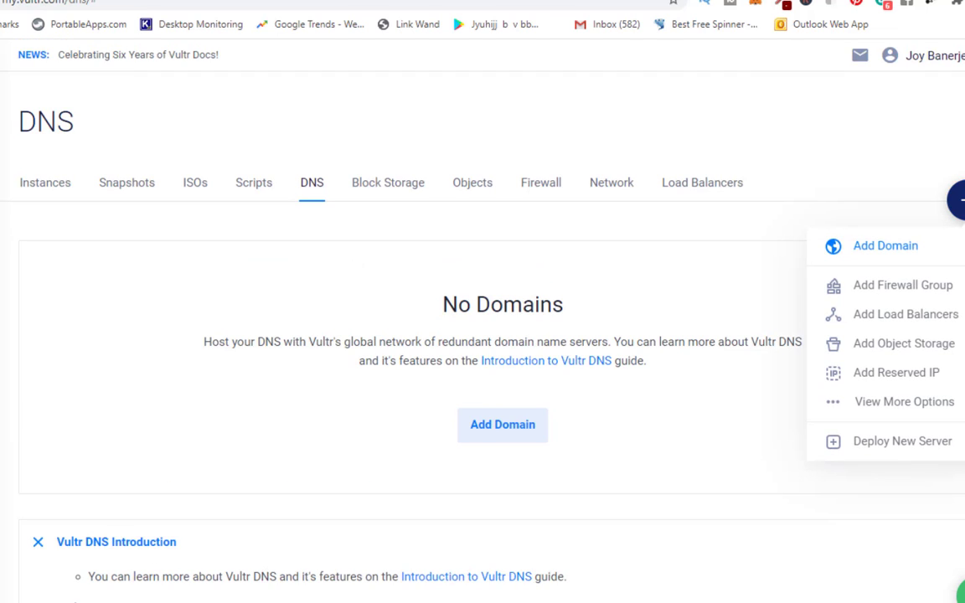
click(885, 245)
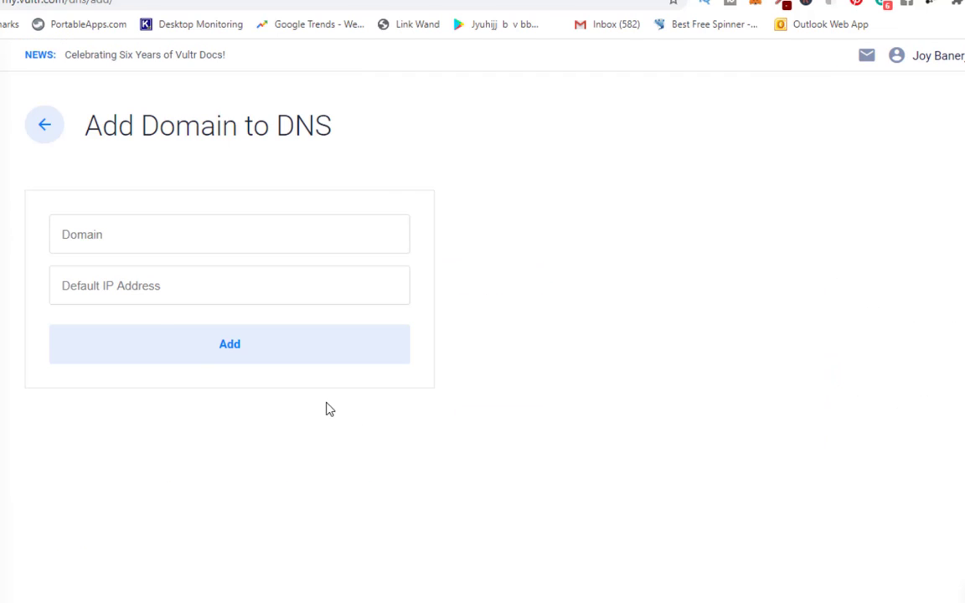
mouse_move(586, 352)
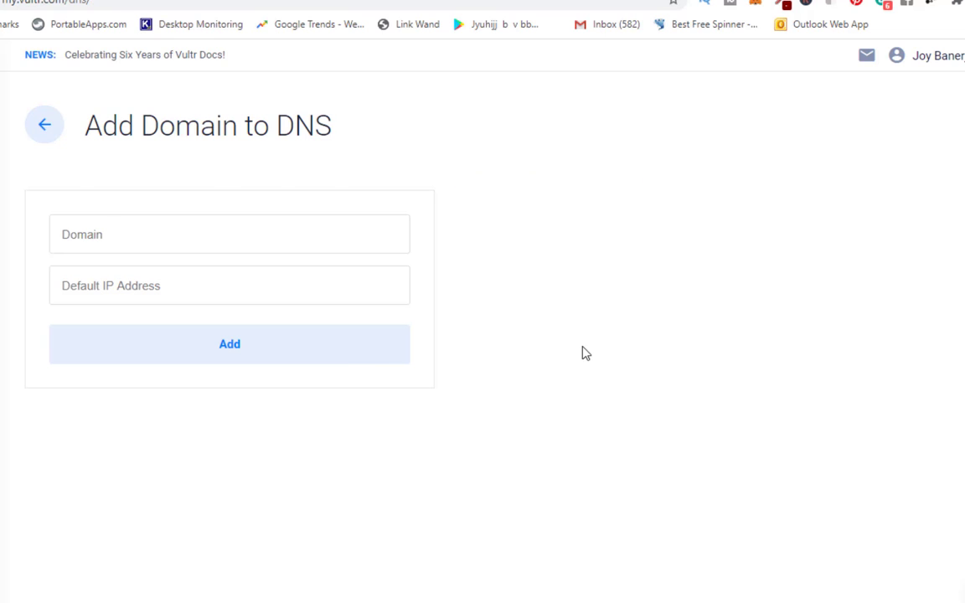
click(44, 124)
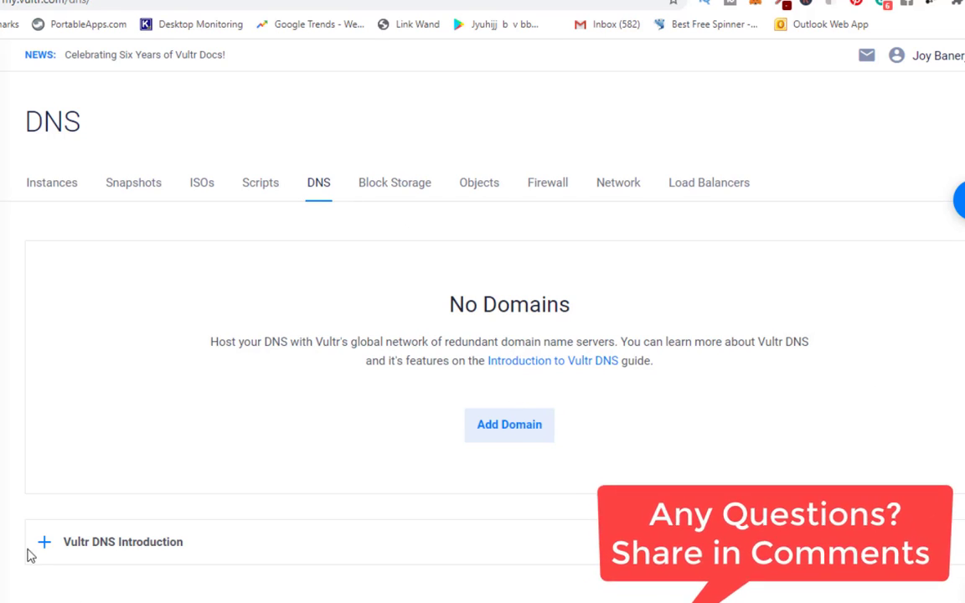
click(44, 543)
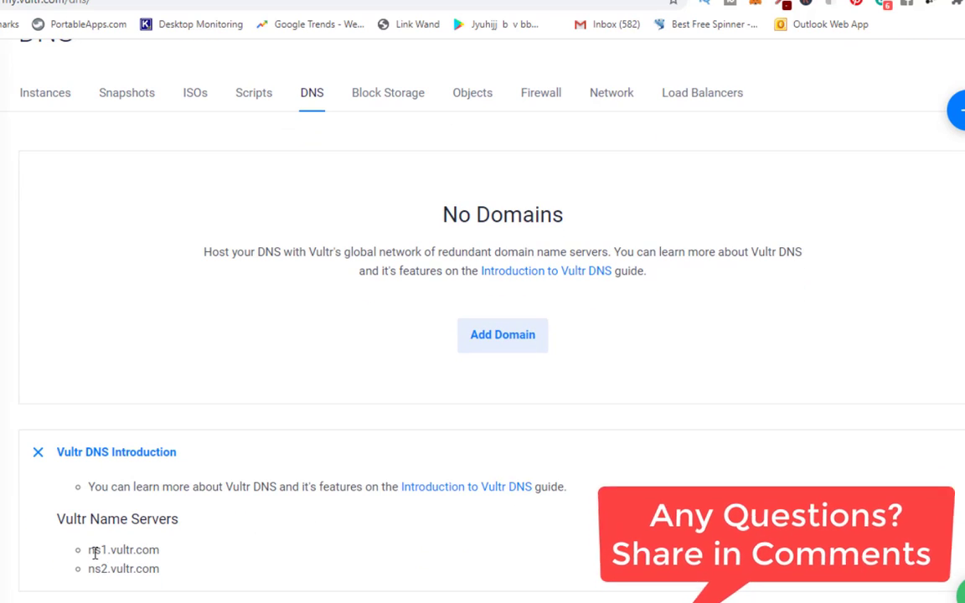
drag(90, 550, 161, 569)
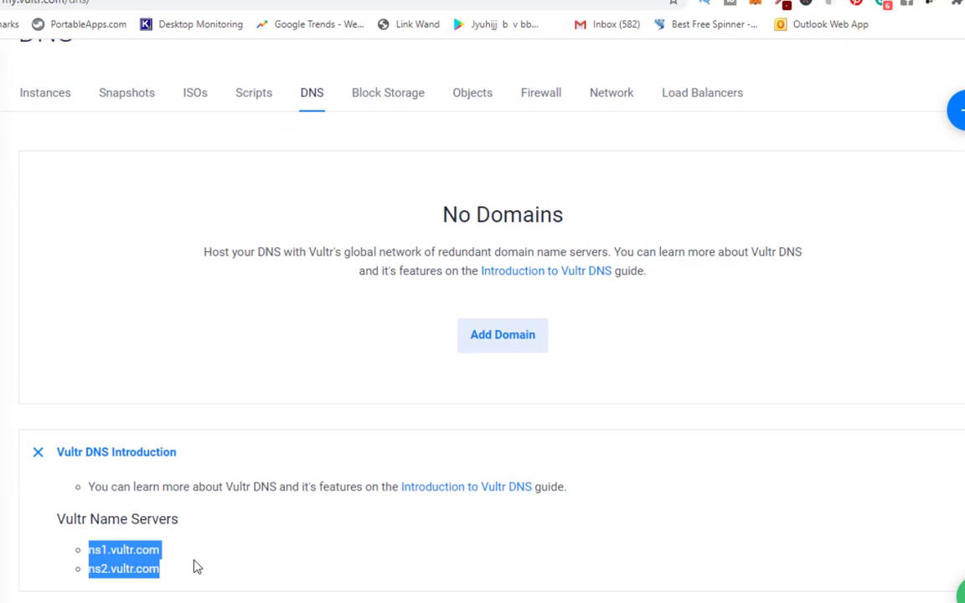
mouse_move(733, 66)
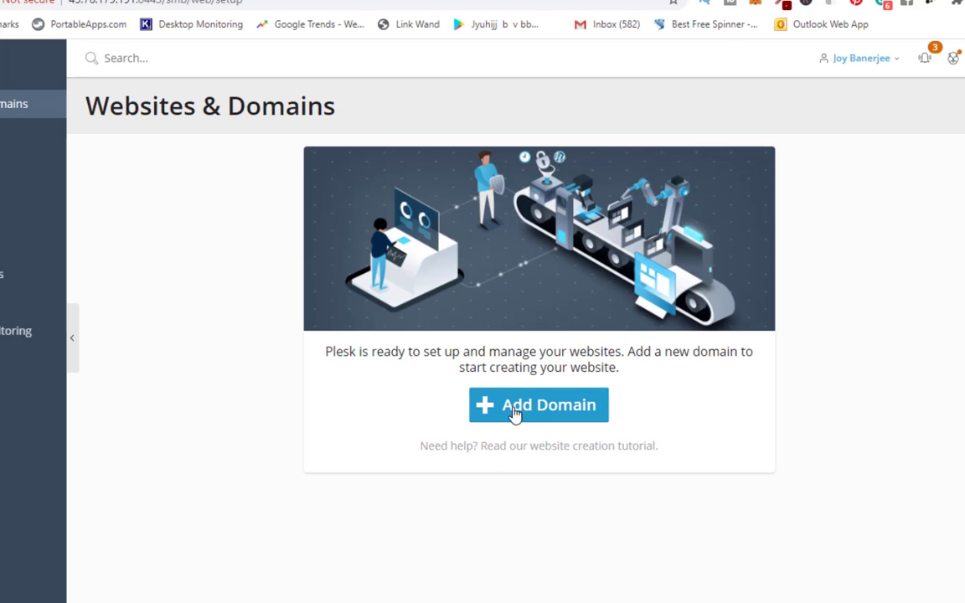
mouse_move(120, 279)
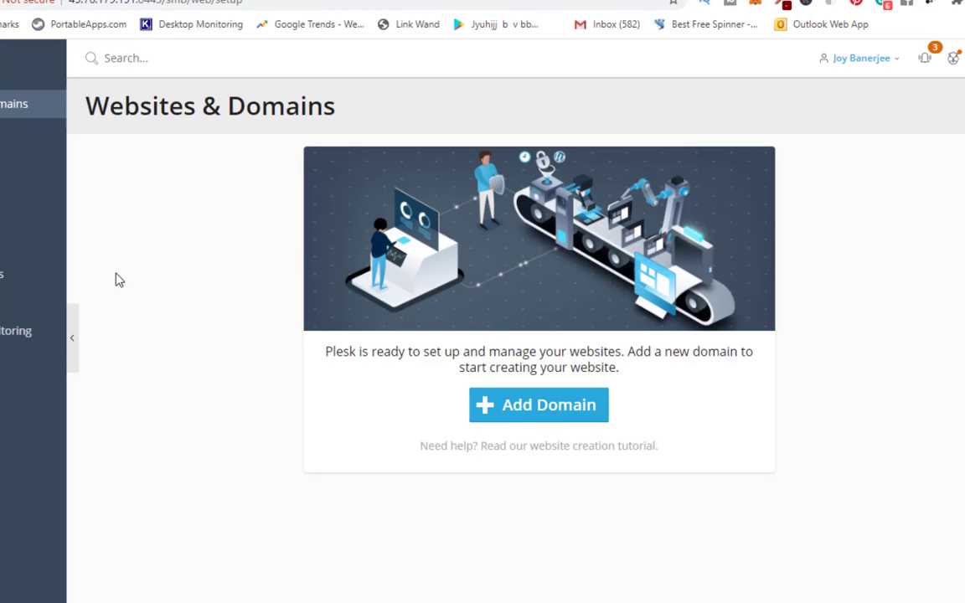